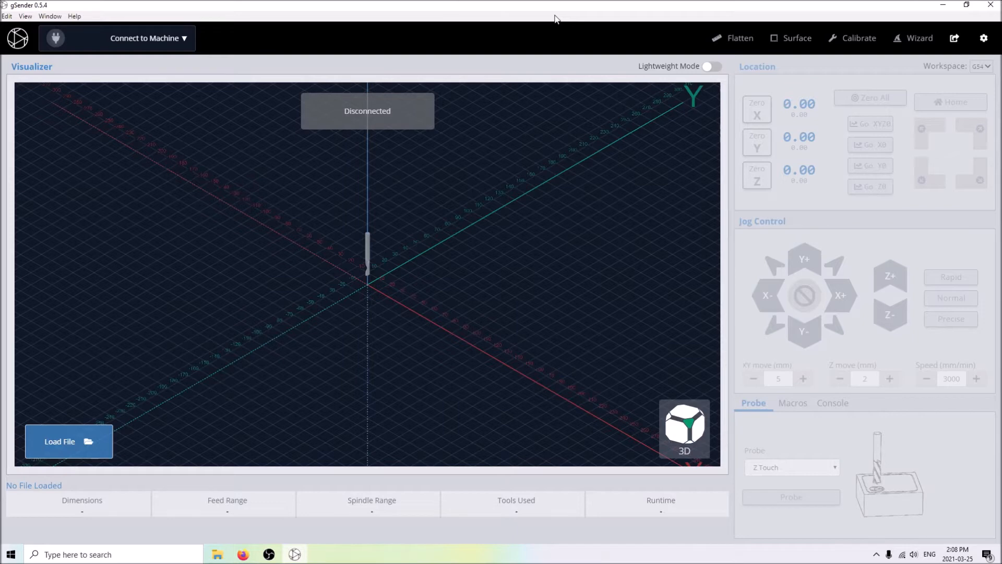
mouse_move(573, 238)
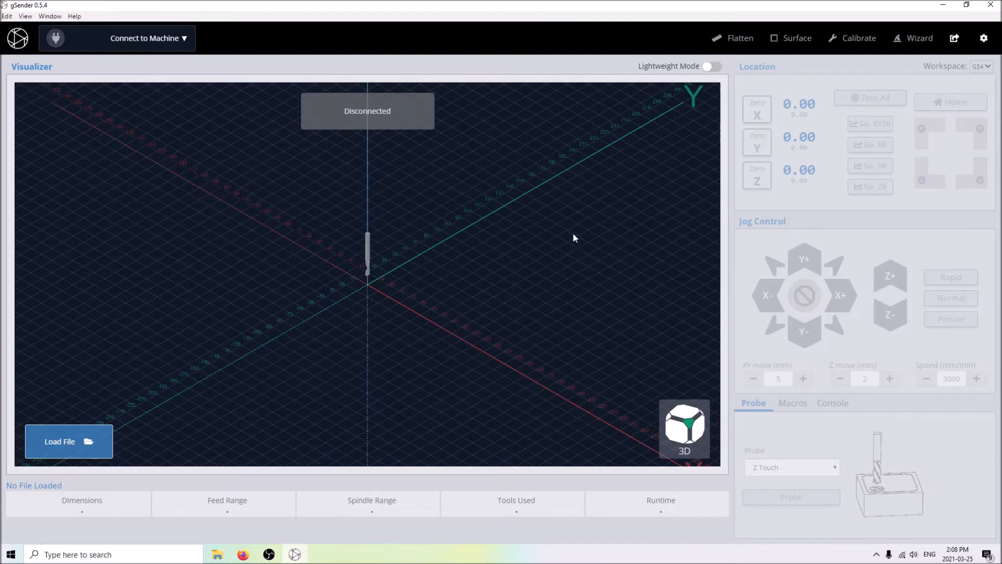
mouse_move(575, 276)
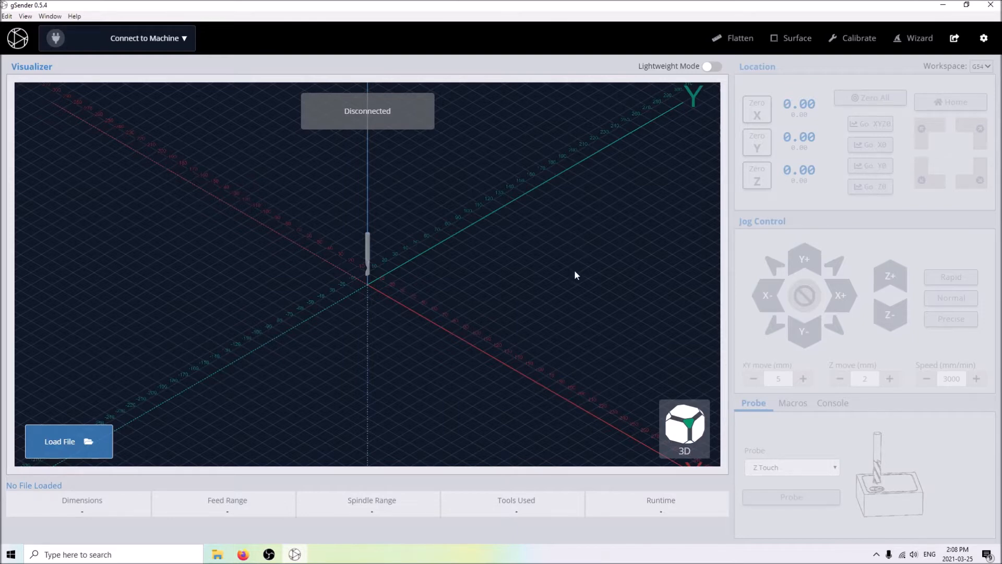
mouse_move(582, 279)
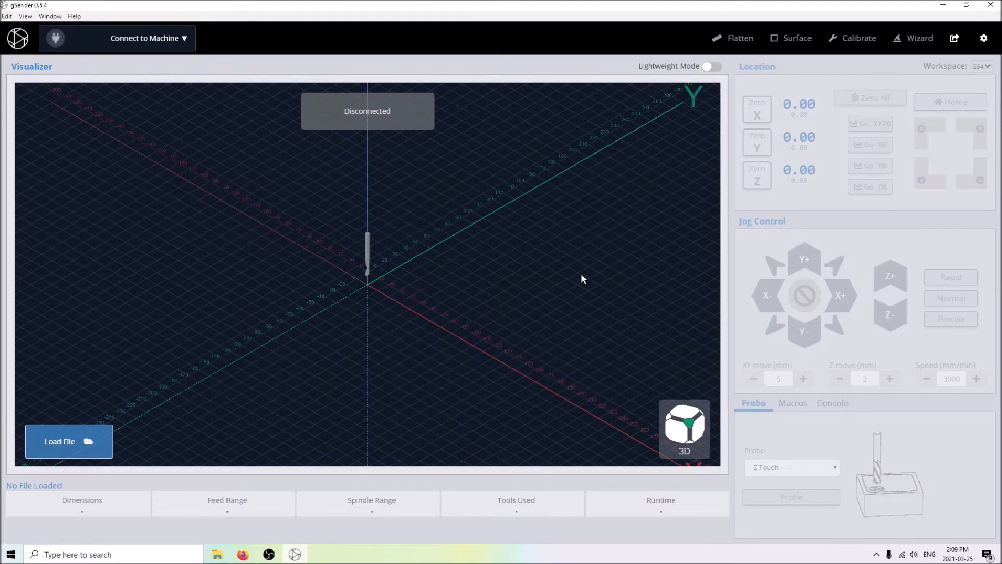
mouse_move(578, 281)
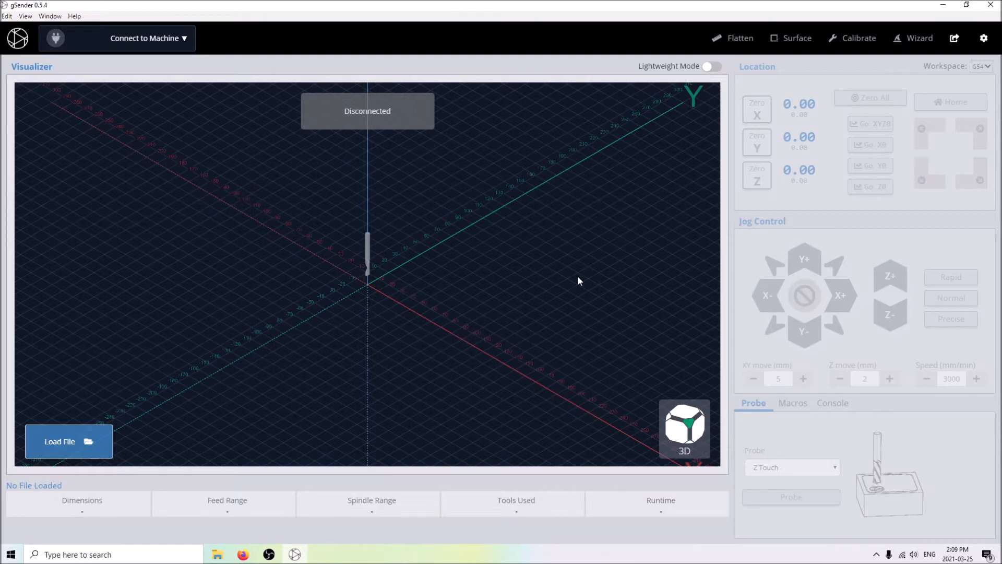
mouse_move(486, 260)
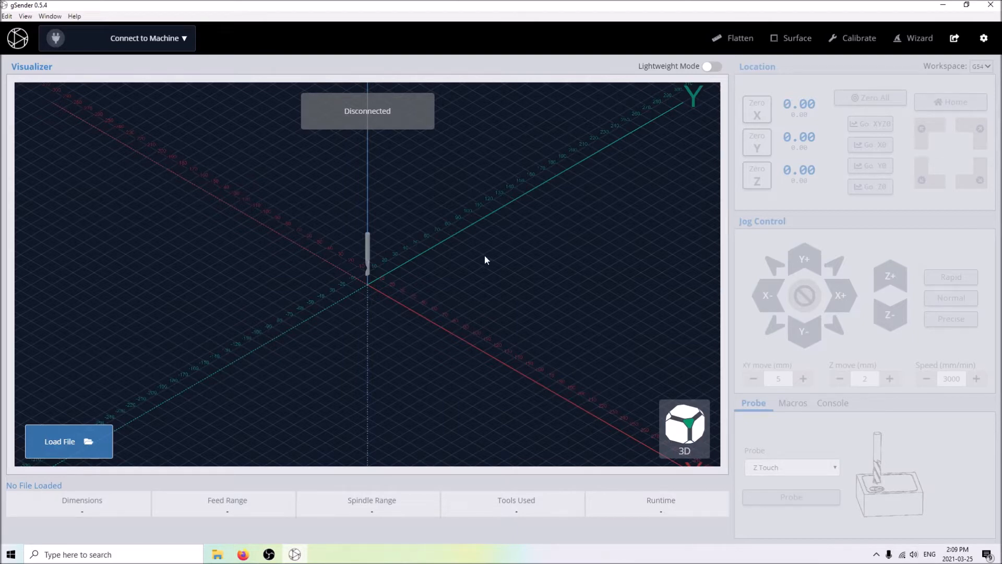
mouse_move(521, 179)
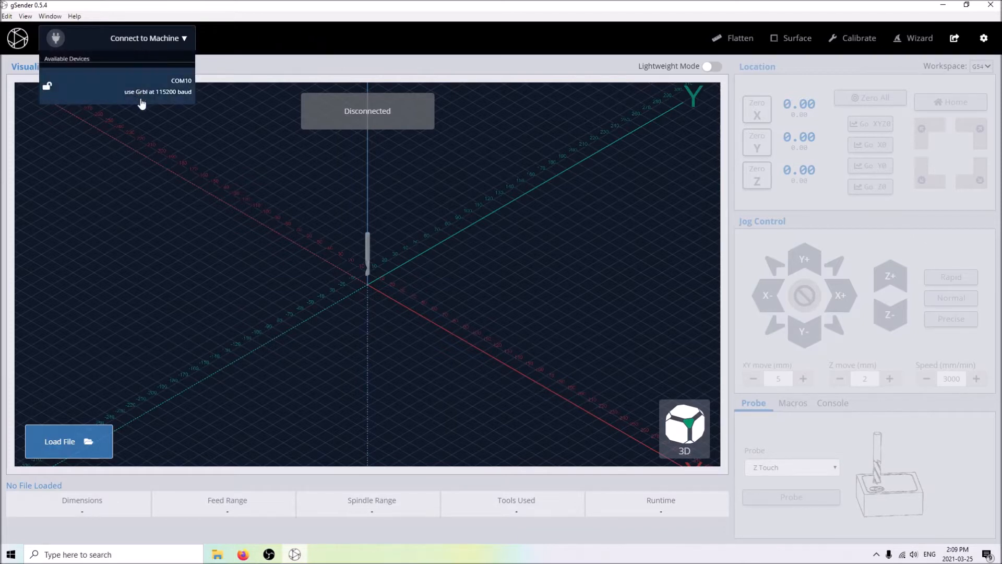
mouse_move(129, 93)
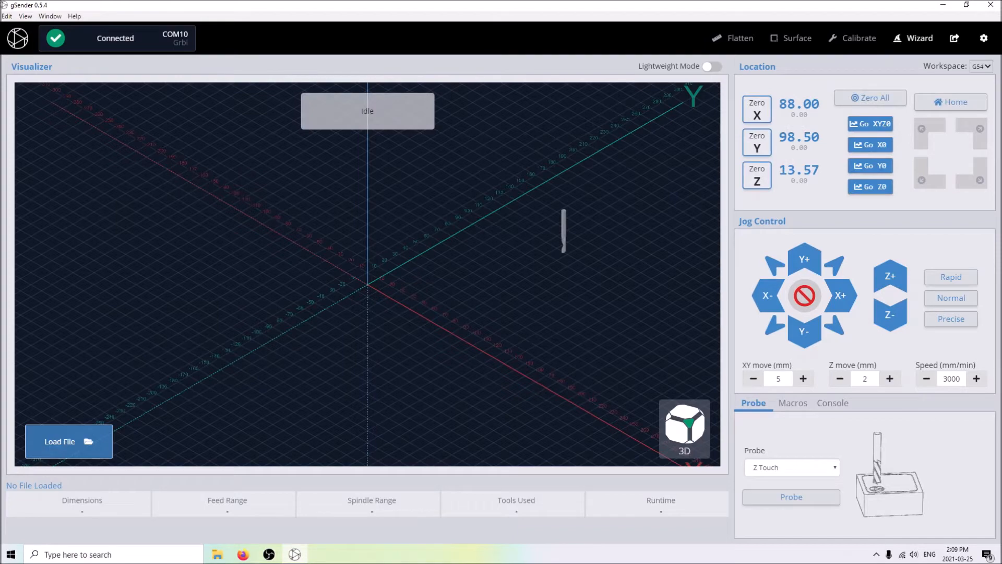
mouse_move(413, 203)
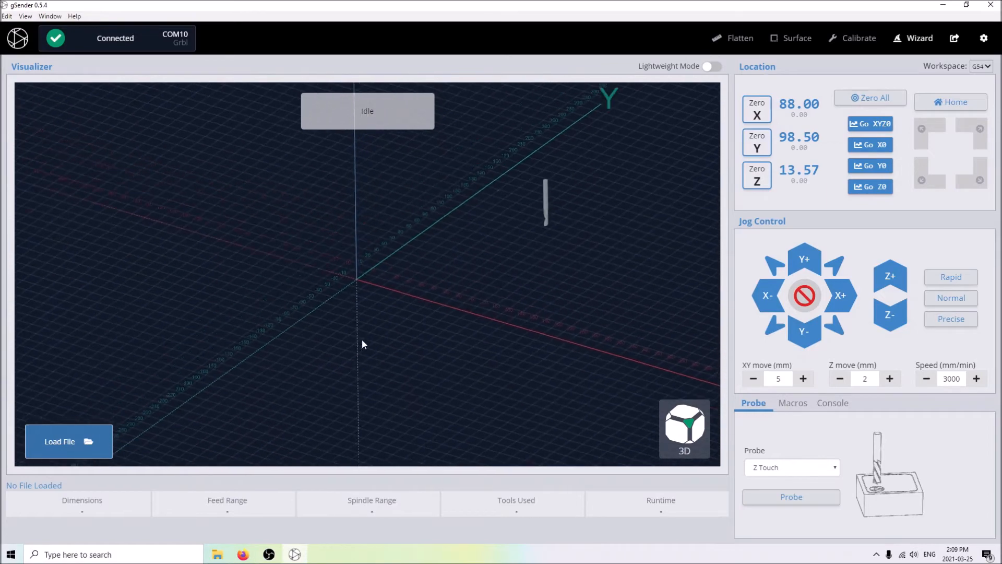
Step: Disconnect, load 16MM mdf cut.nc into the preview, and reconnect to COM10
click(115, 38)
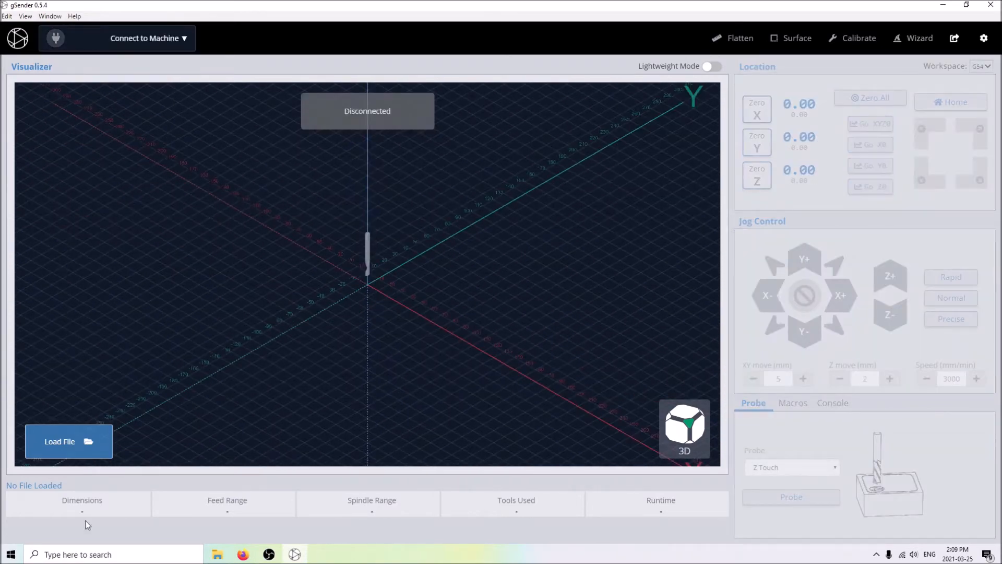
click(69, 441)
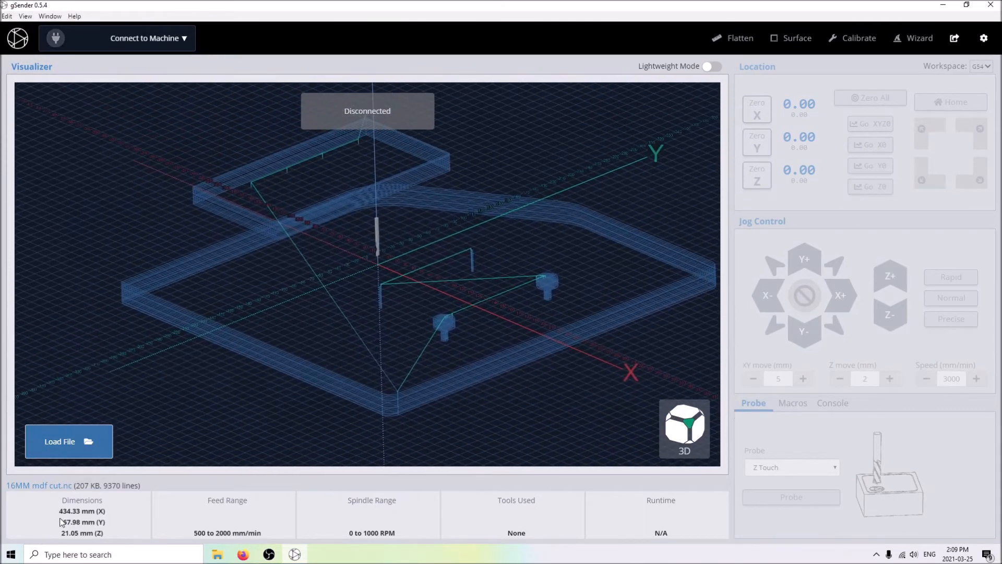
click(146, 38)
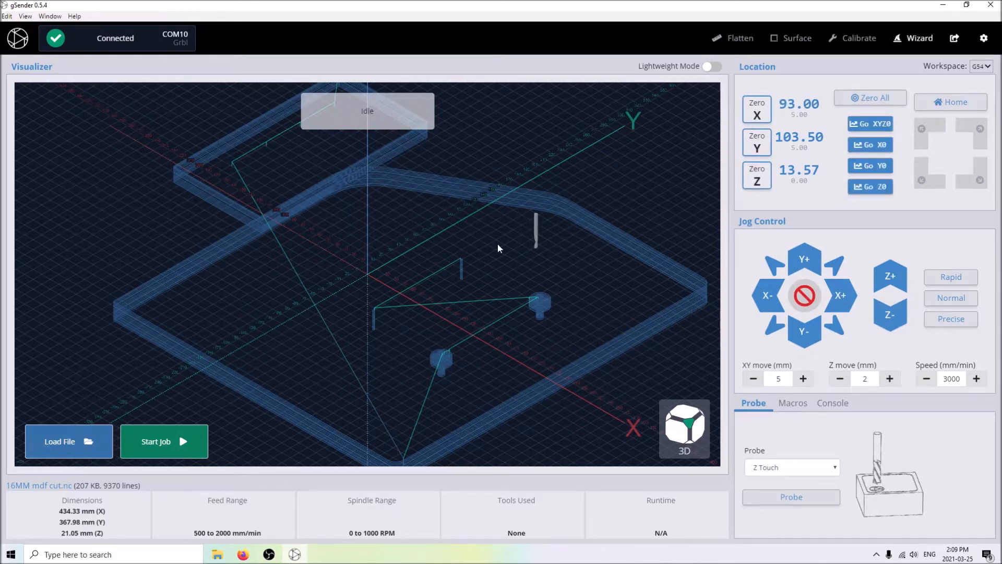
mouse_move(971, 102)
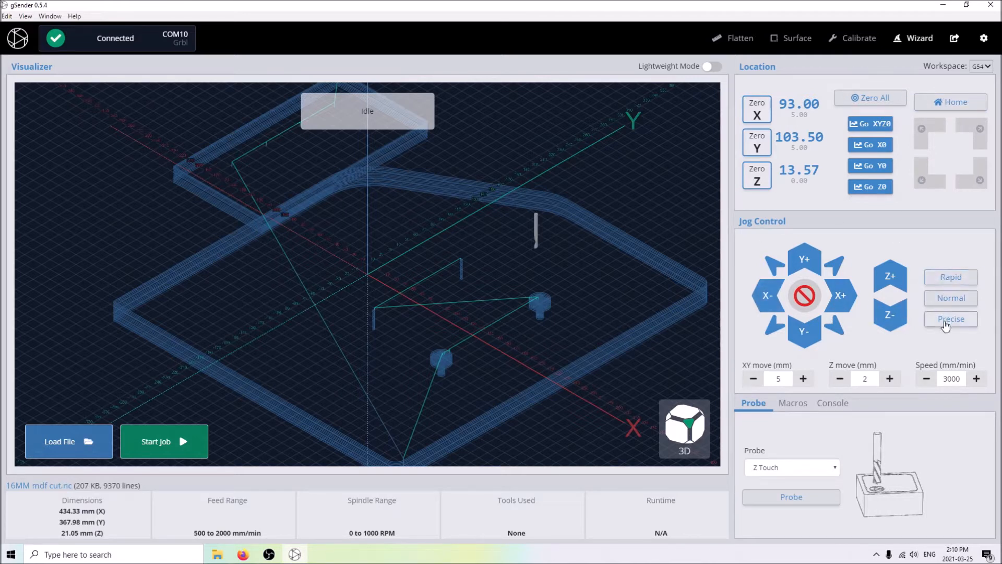
Step: Cycle jog presets Rapid, Normal, then Precise (0.5 mm XY, 0.1 mm Z, 1000 mm/min)
click(951, 298)
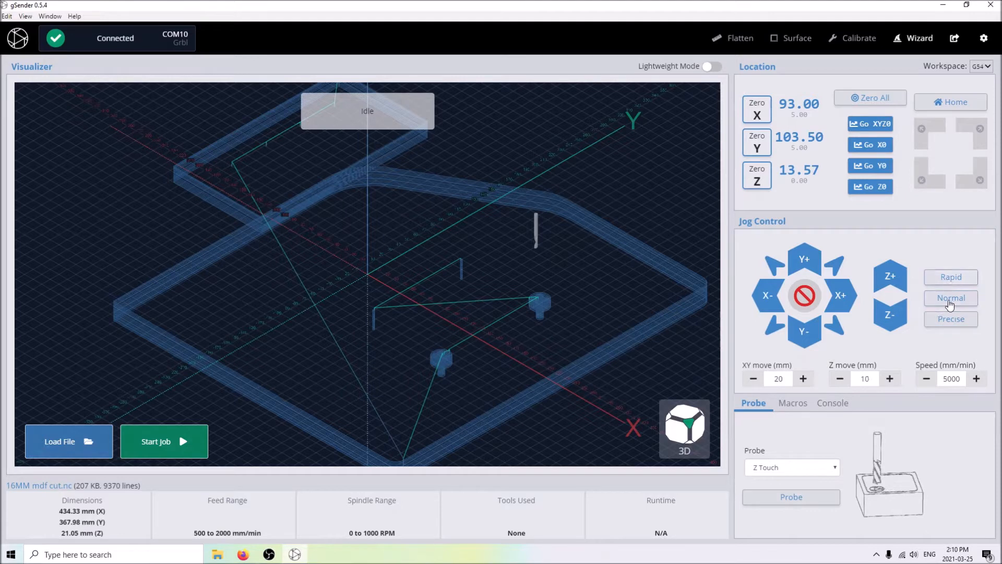
click(951, 318)
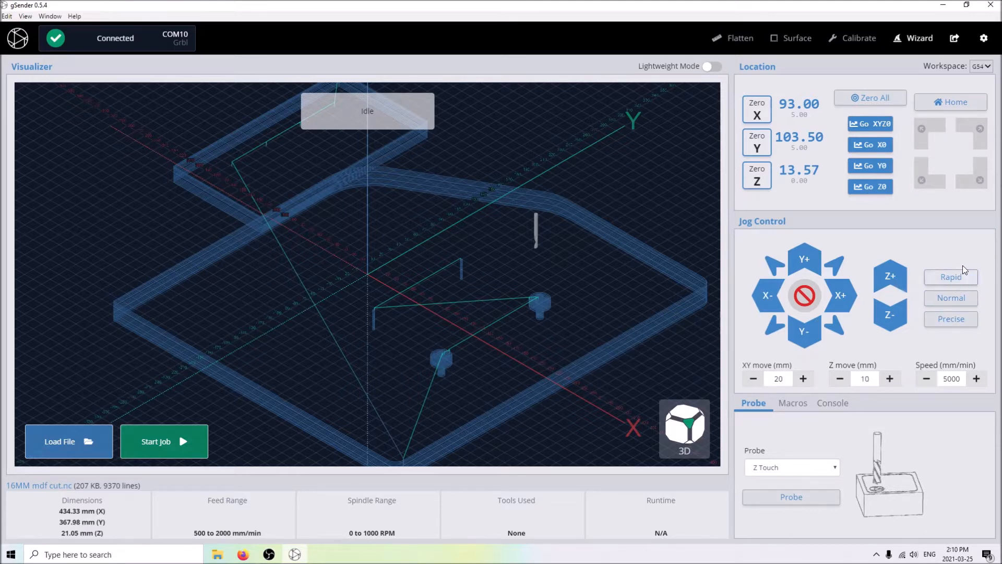
click(951, 319)
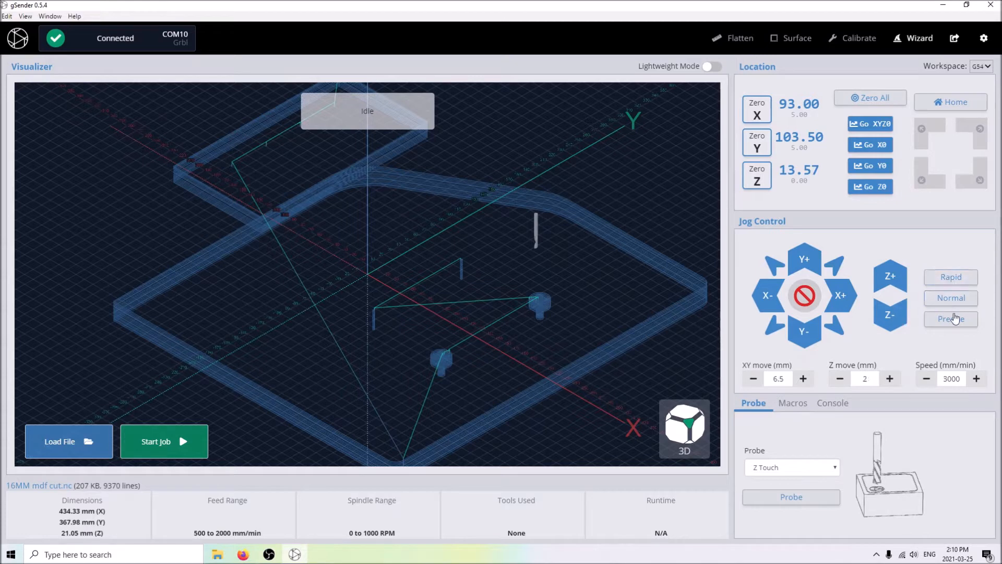
click(951, 318)
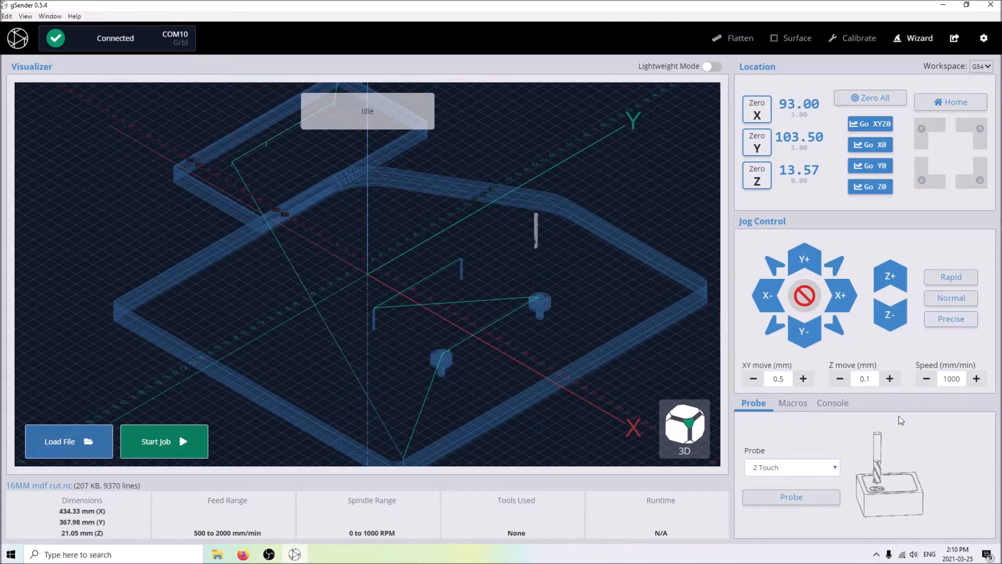
mouse_move(976, 59)
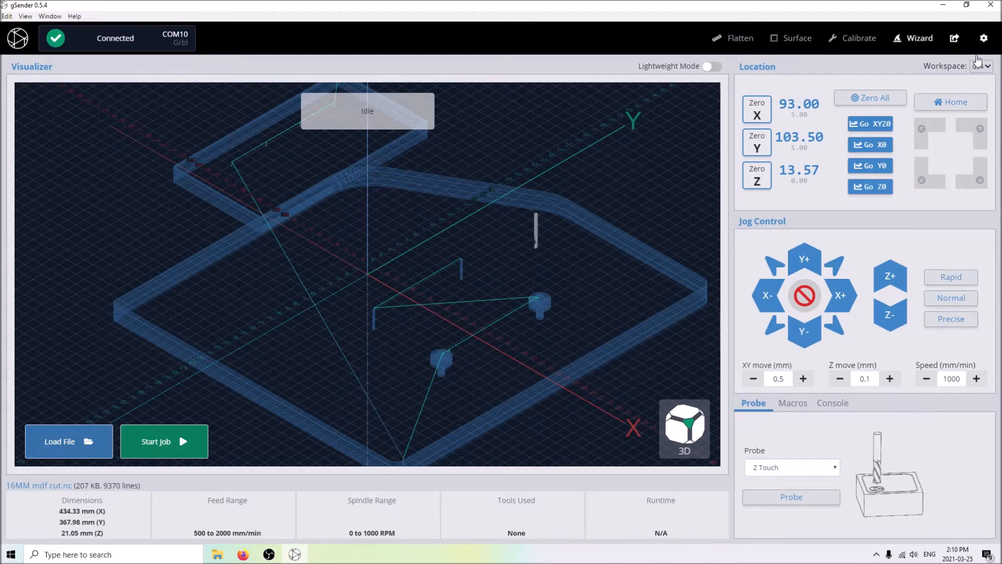
Step: In Settings, set the Normal jog preset's XY move to 5.5 mm and close
click(984, 37)
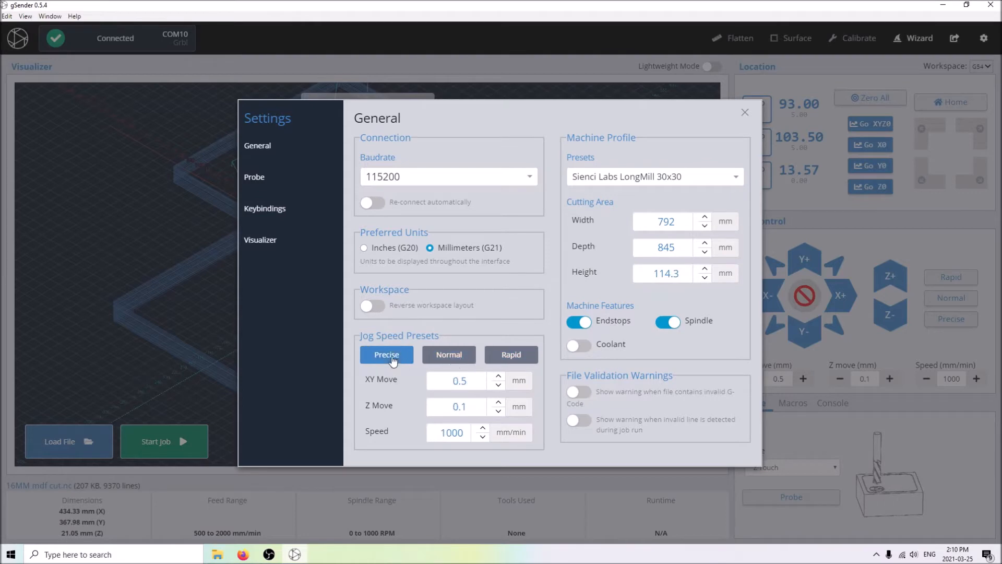
click(448, 354)
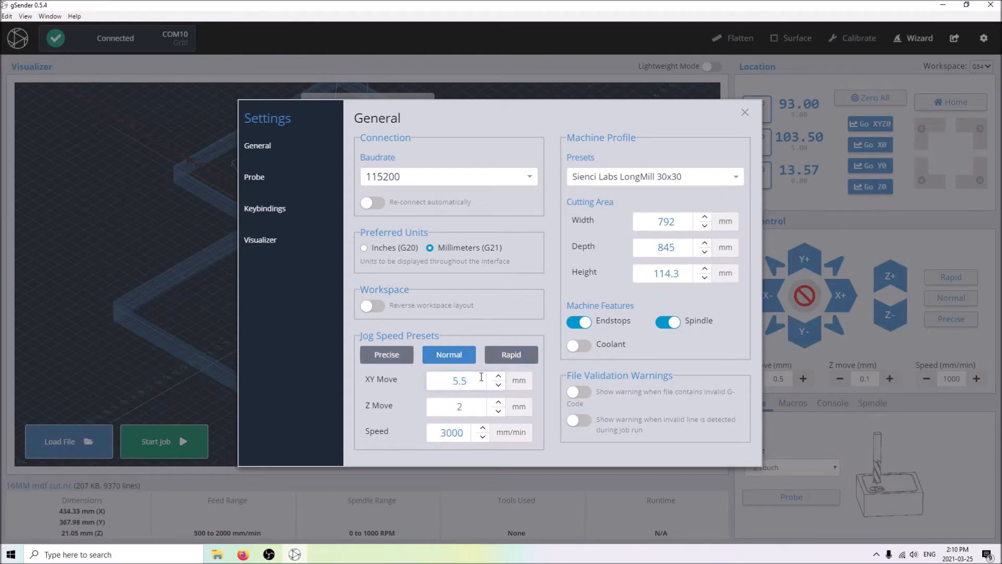
click(745, 111)
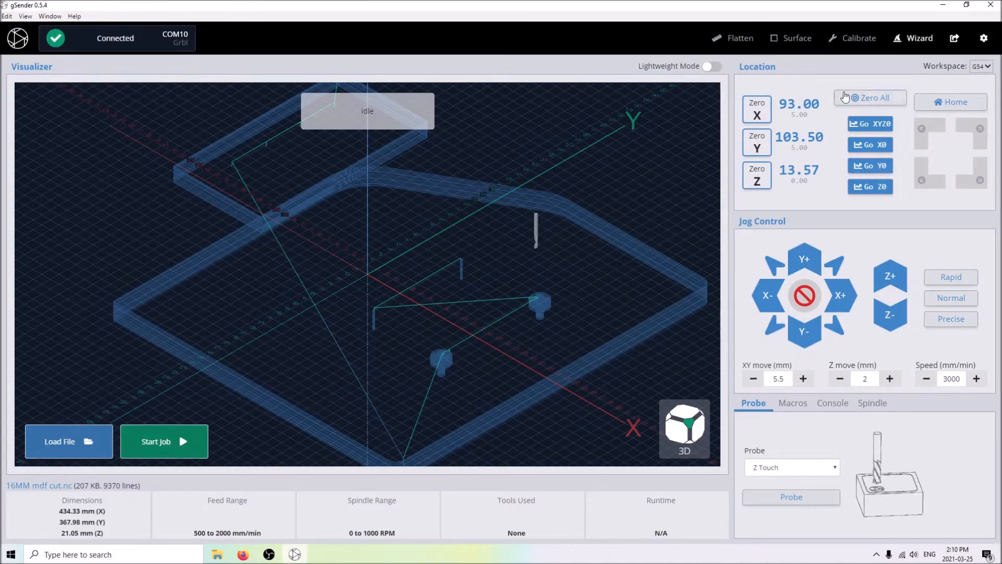
mouse_move(757, 143)
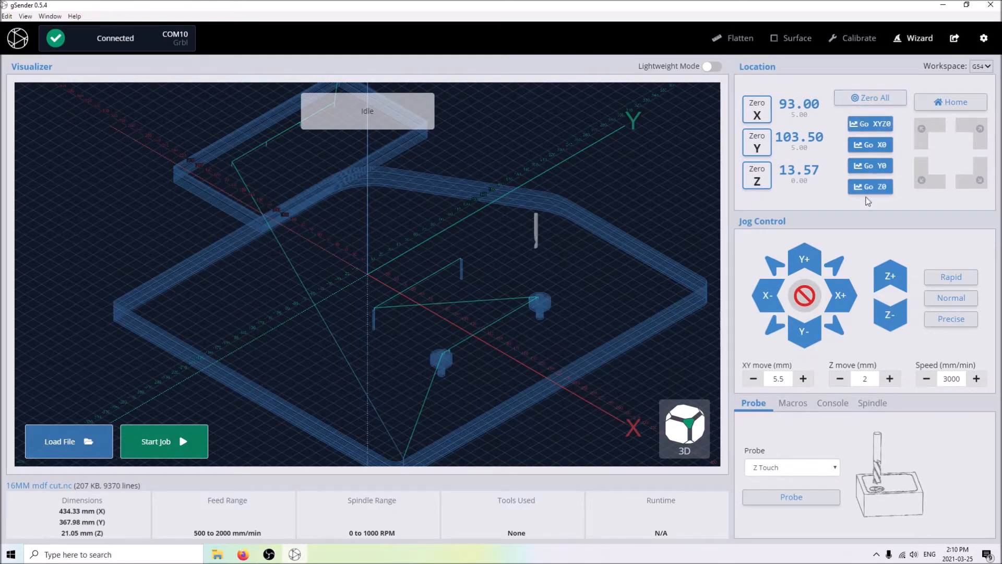
Step: Switch off the Spindle and Endstops machine features in Settings and close it
click(983, 38)
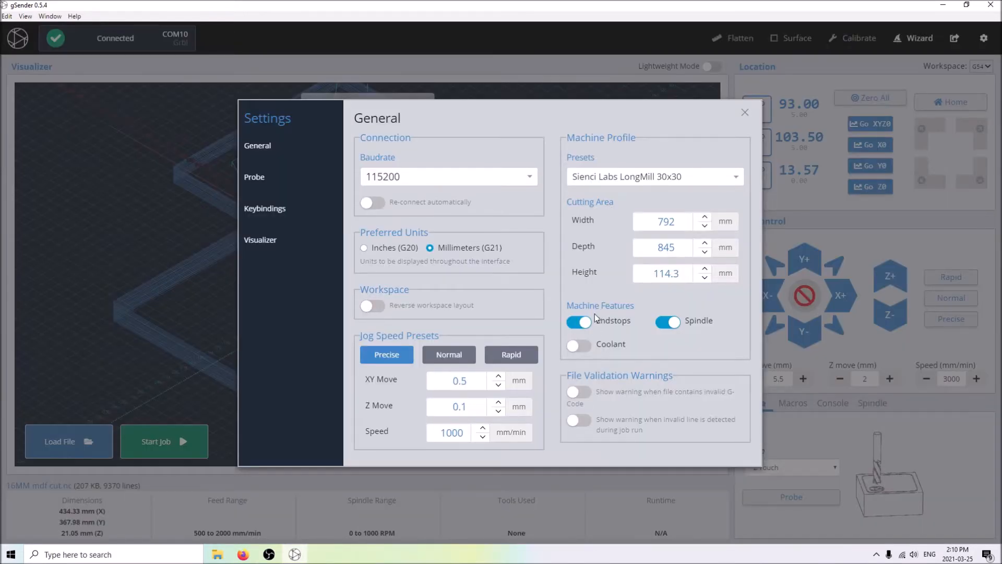
click(668, 320)
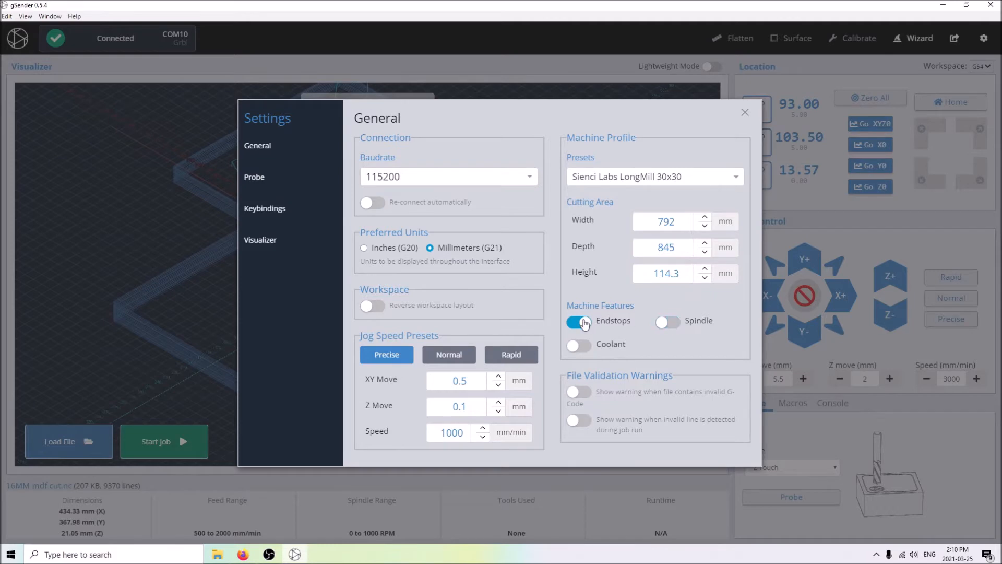
click(579, 322)
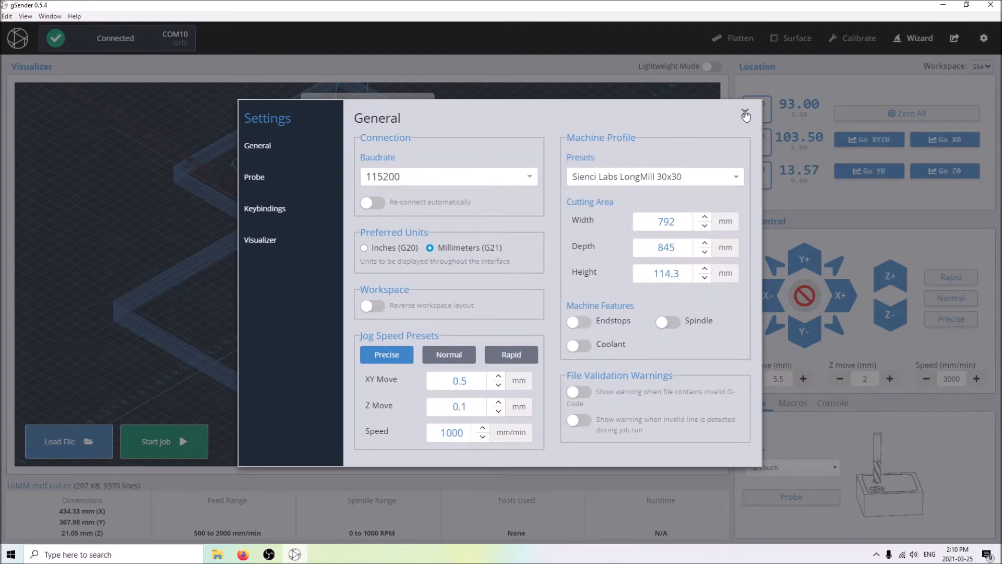
click(746, 116)
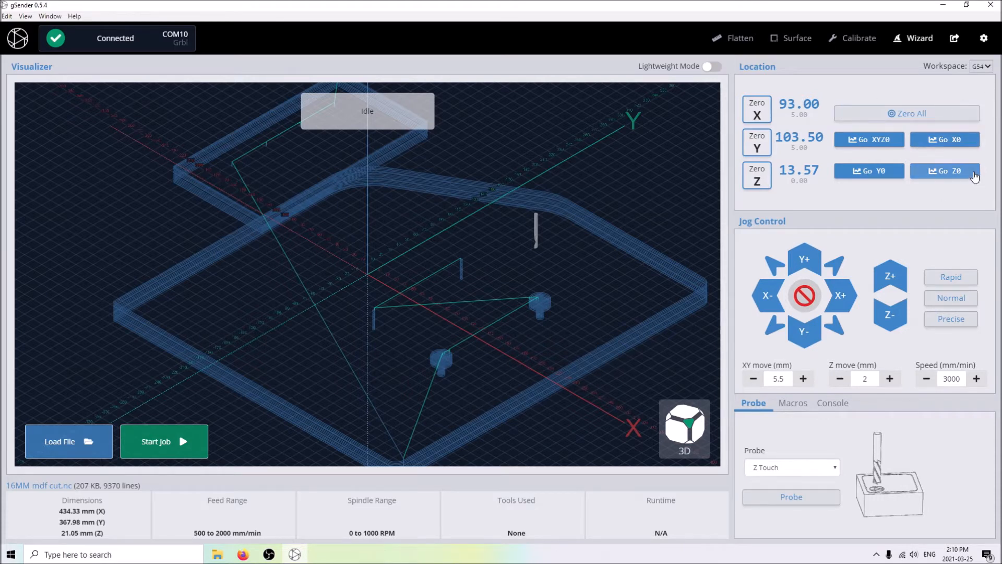
mouse_move(911, 162)
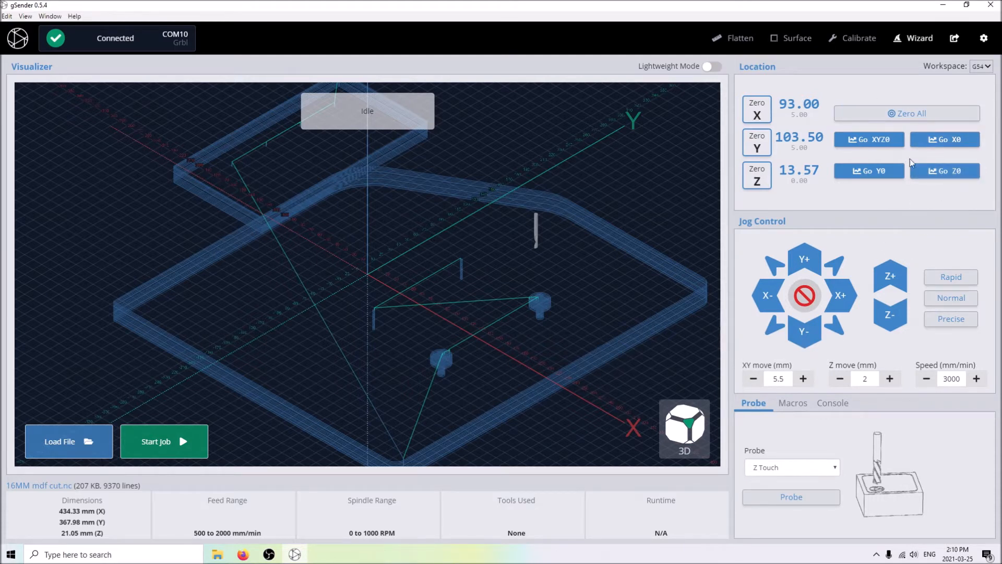
mouse_move(926, 94)
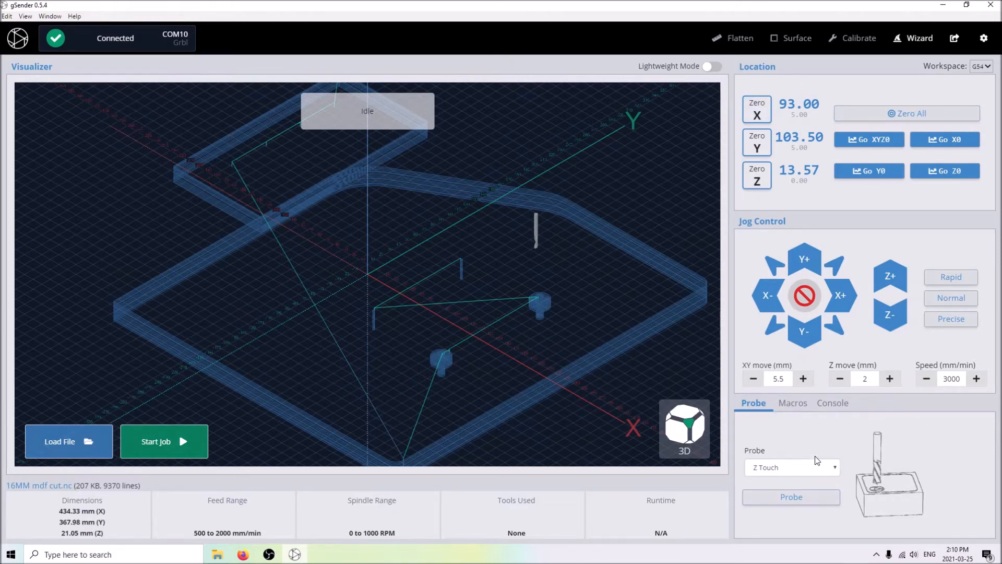
mouse_move(913, 466)
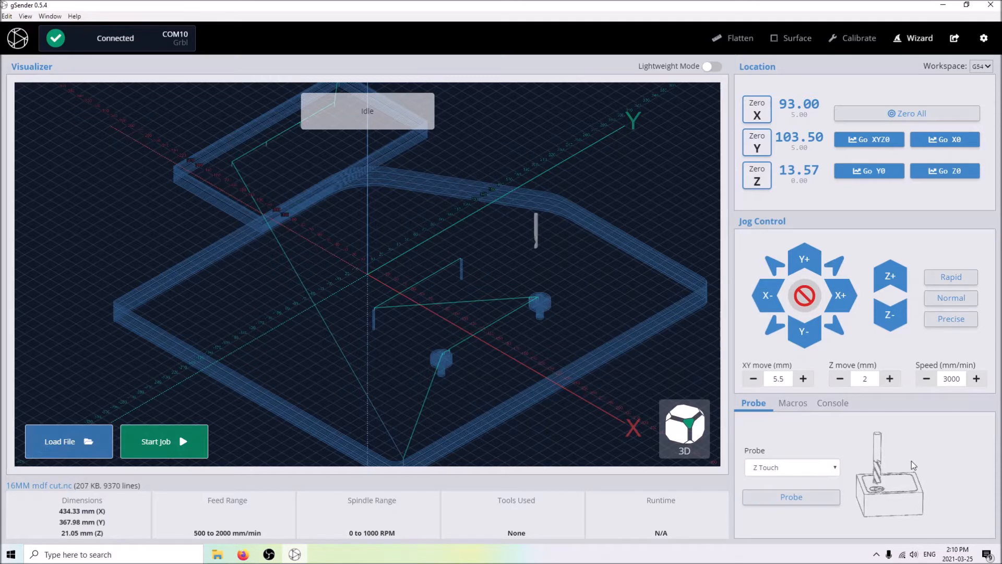
mouse_move(812, 474)
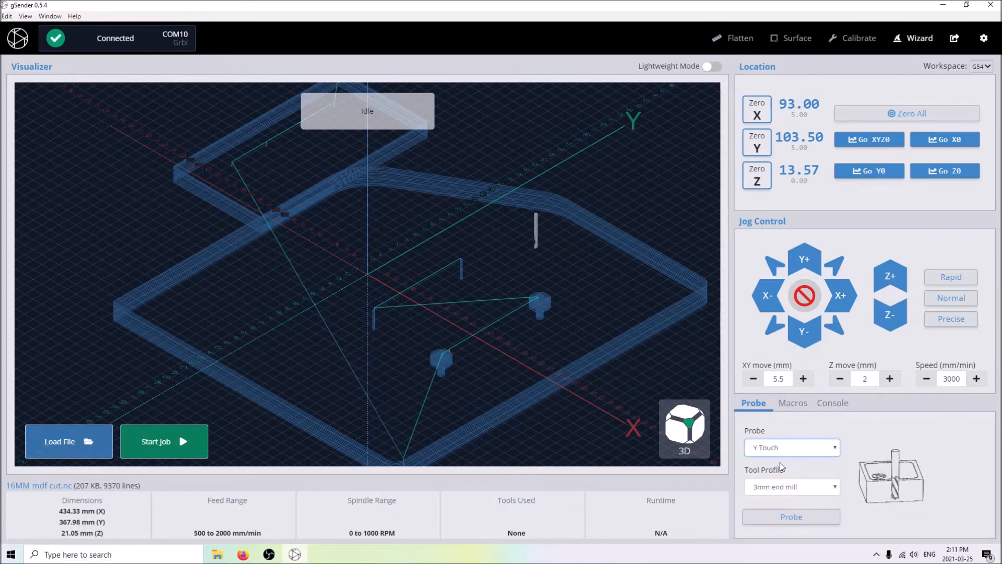
Step: Set the probe type to XYZ Touch
click(791, 447)
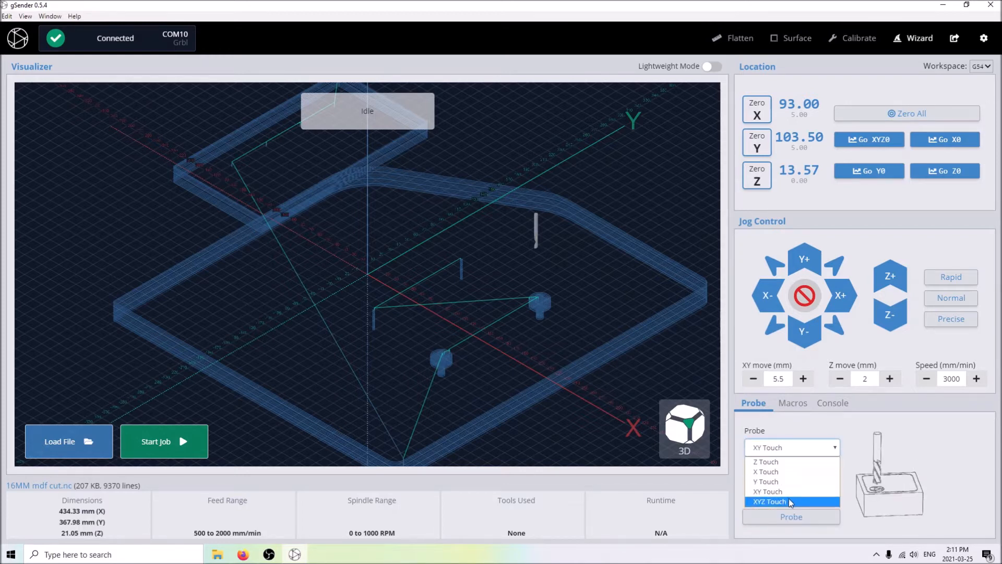
click(769, 501)
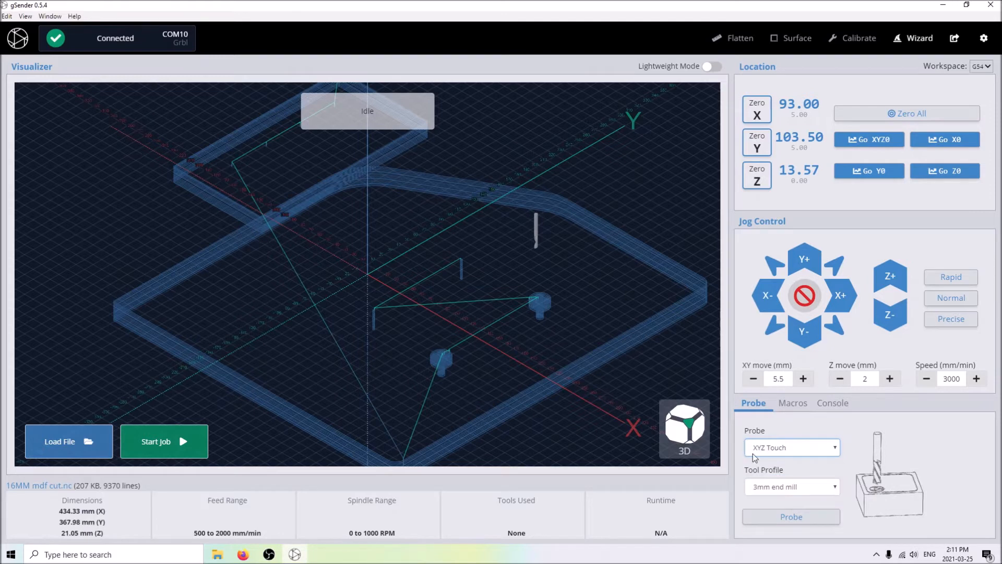
click(792, 447)
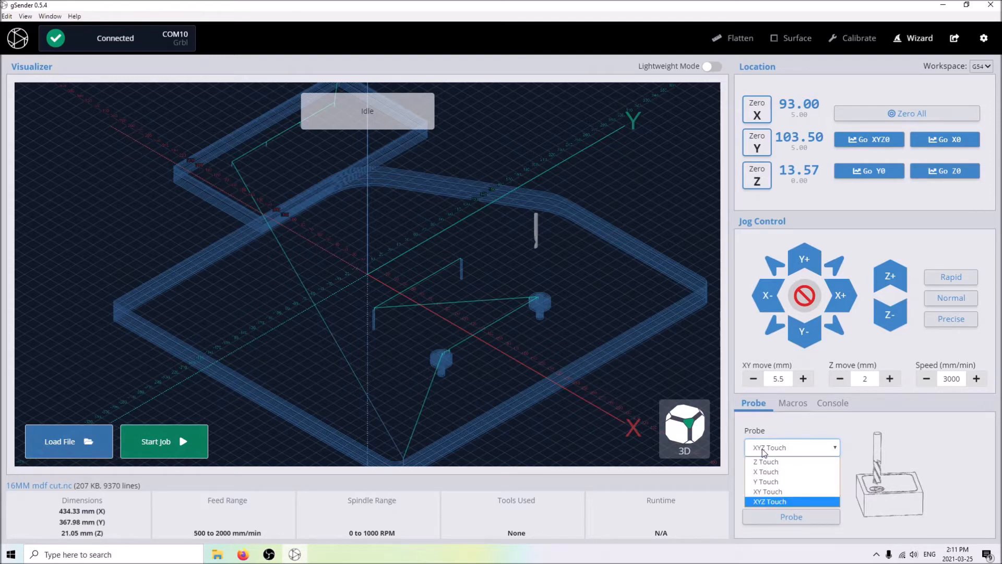
click(770, 501)
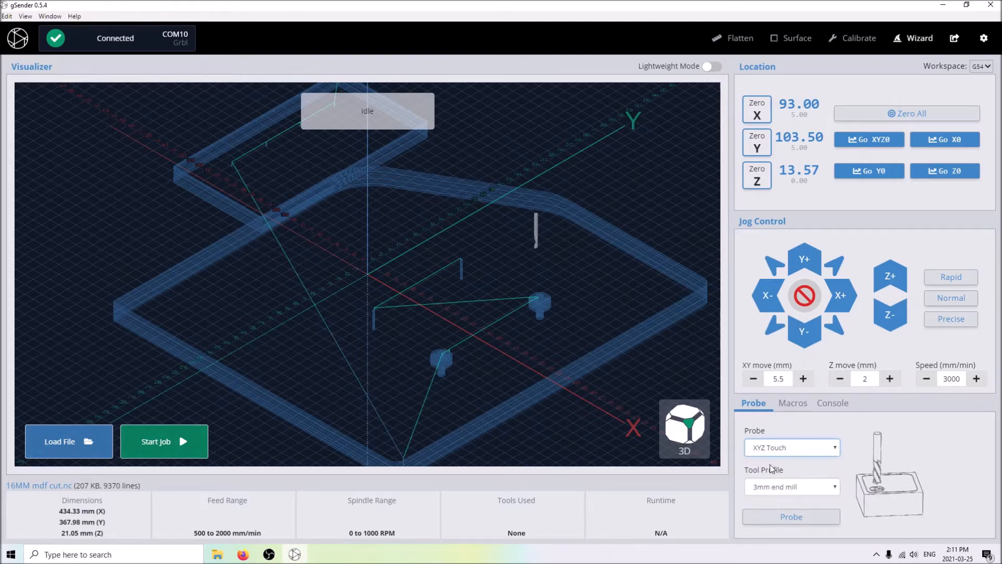
Step: Choose the 6.35mm end mill tool profile and bring up Settings
click(791, 487)
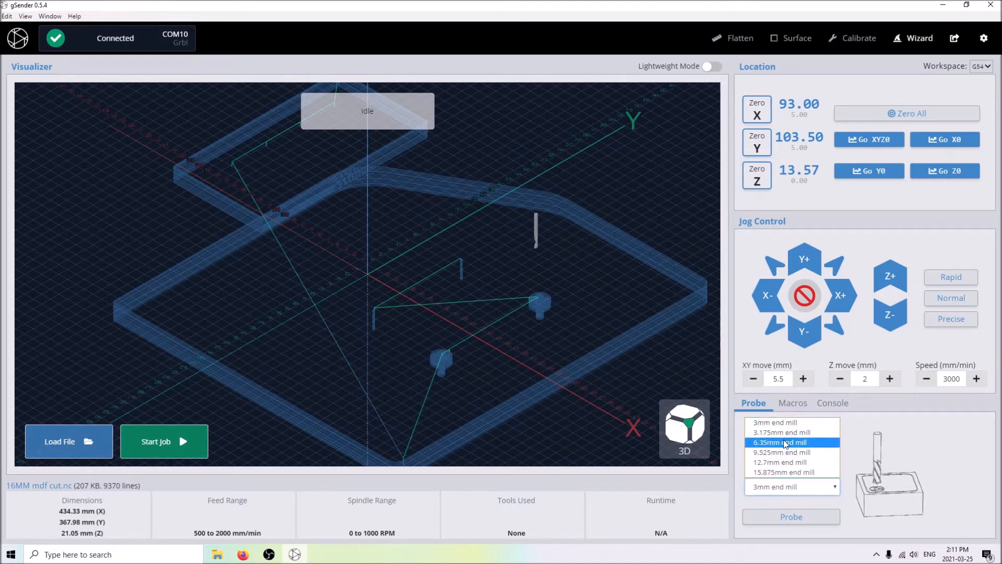
click(780, 442)
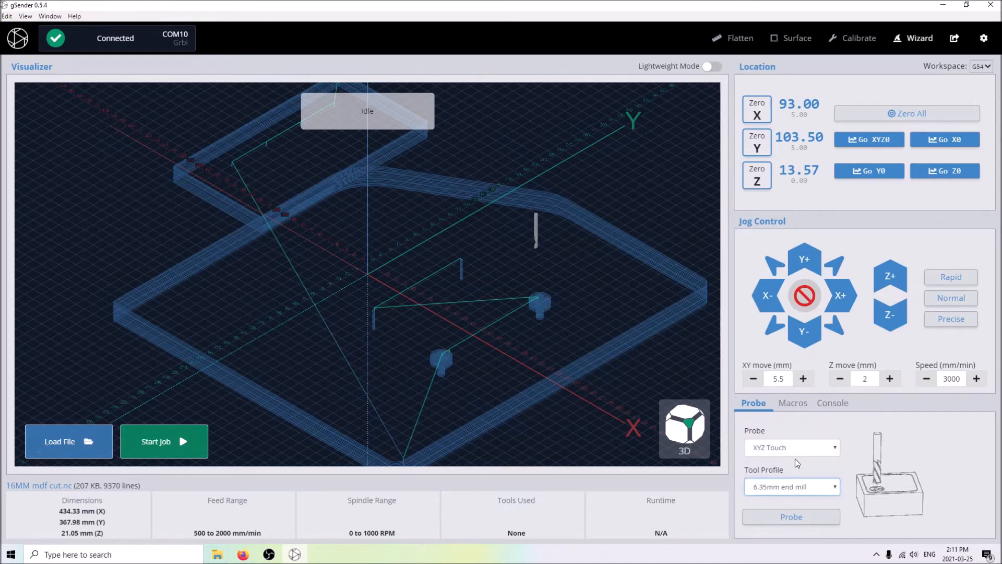
click(983, 38)
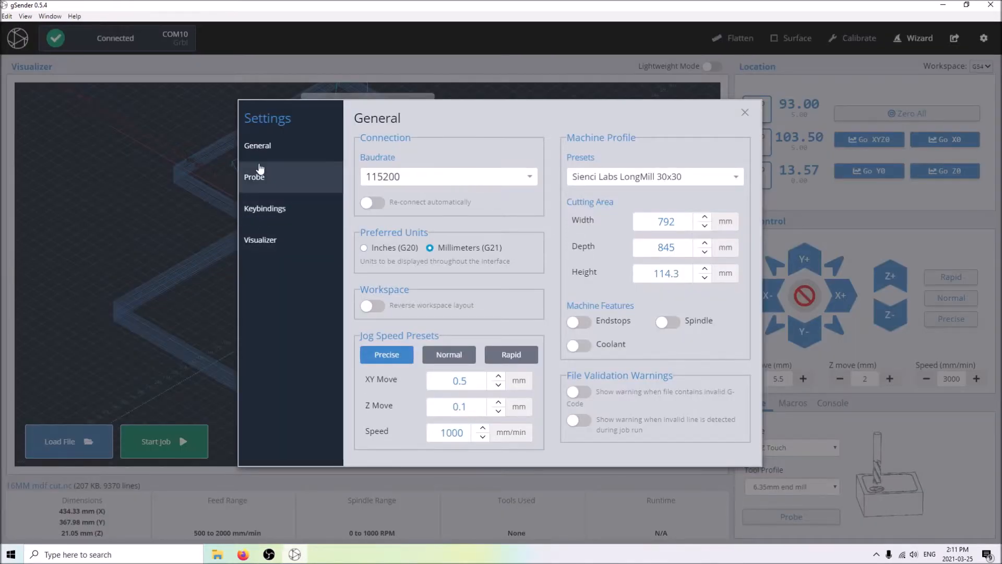
Step: Add a 5 mm metric-diameter end mill in Probe settings, then close Settings
click(254, 177)
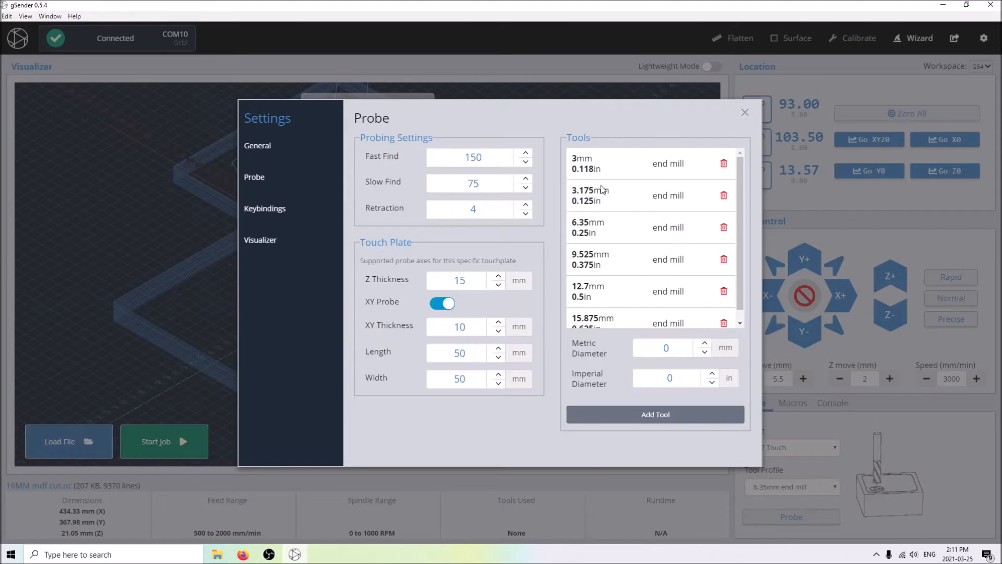
scroll(down, 3)
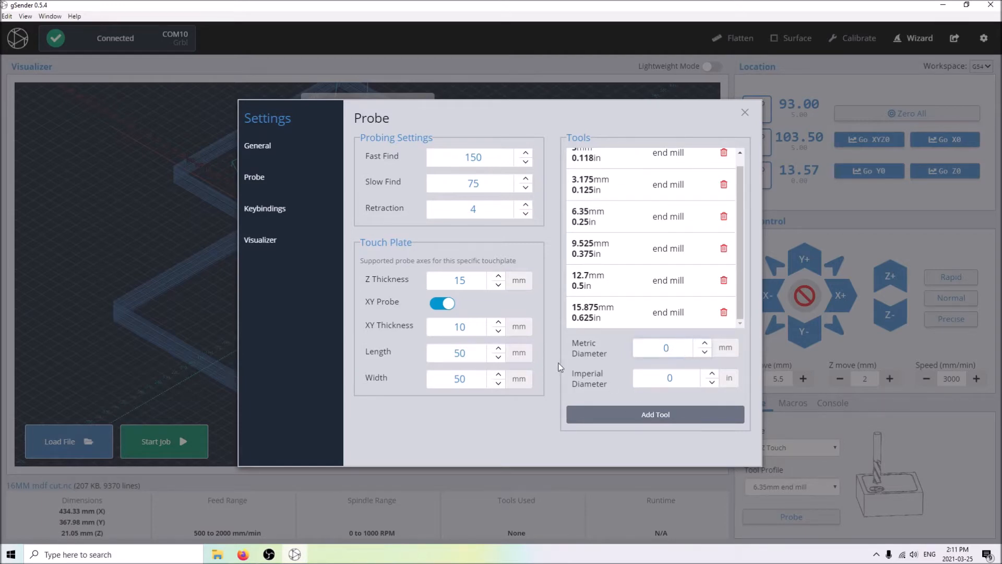
click(666, 347)
text(5)
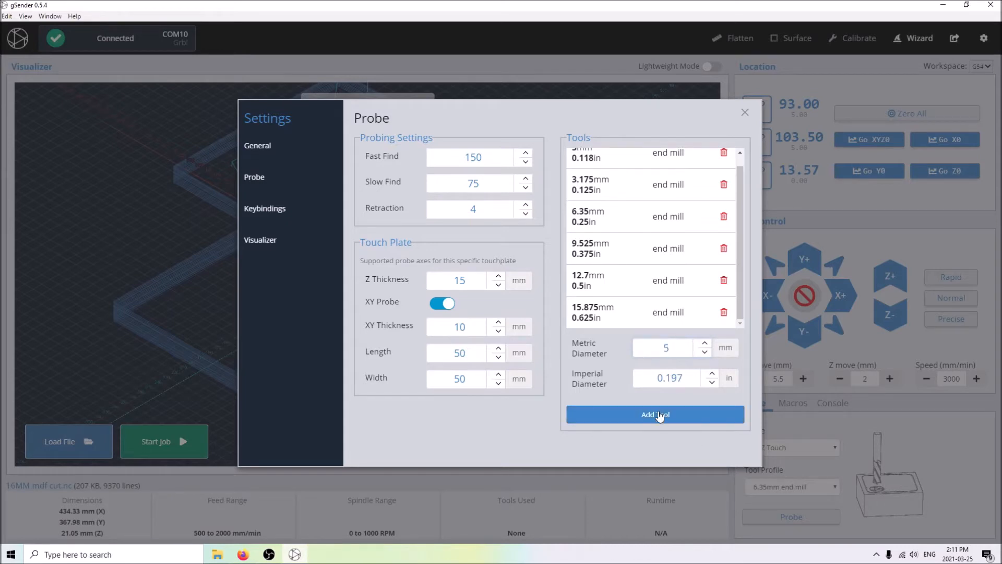
click(654, 414)
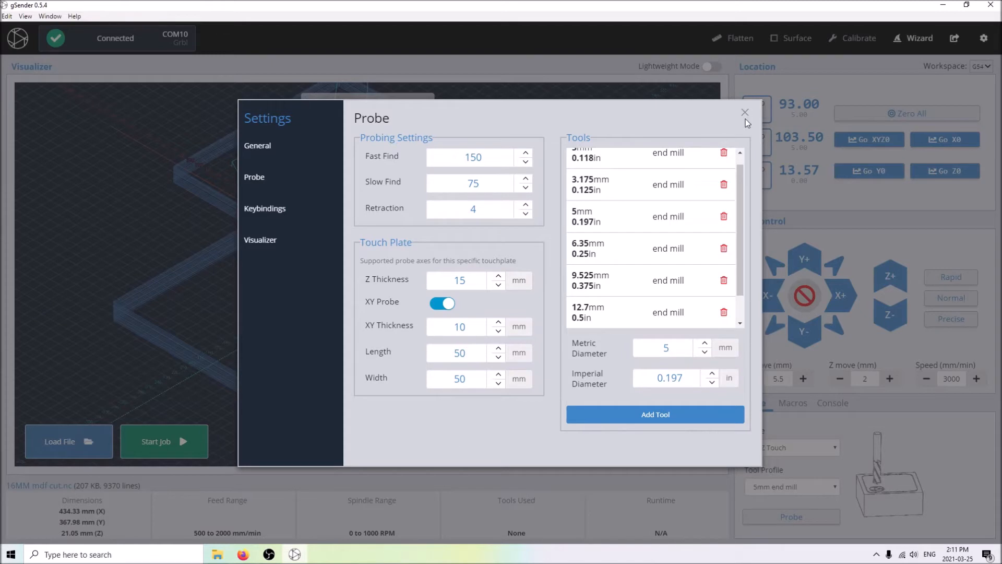
click(744, 113)
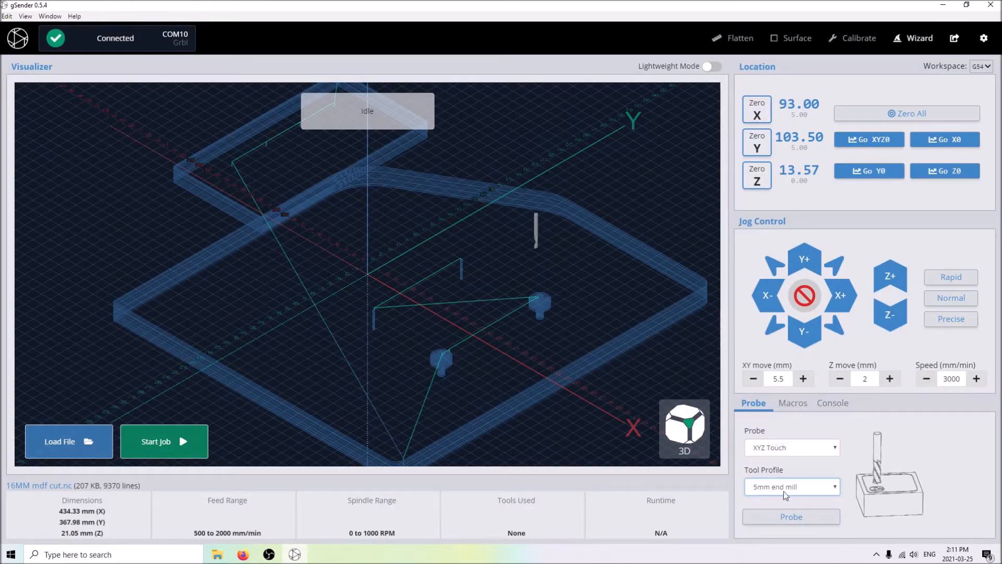
Step: Start the XYZ Touch probe and run it after confirming the plate circuit
click(791, 516)
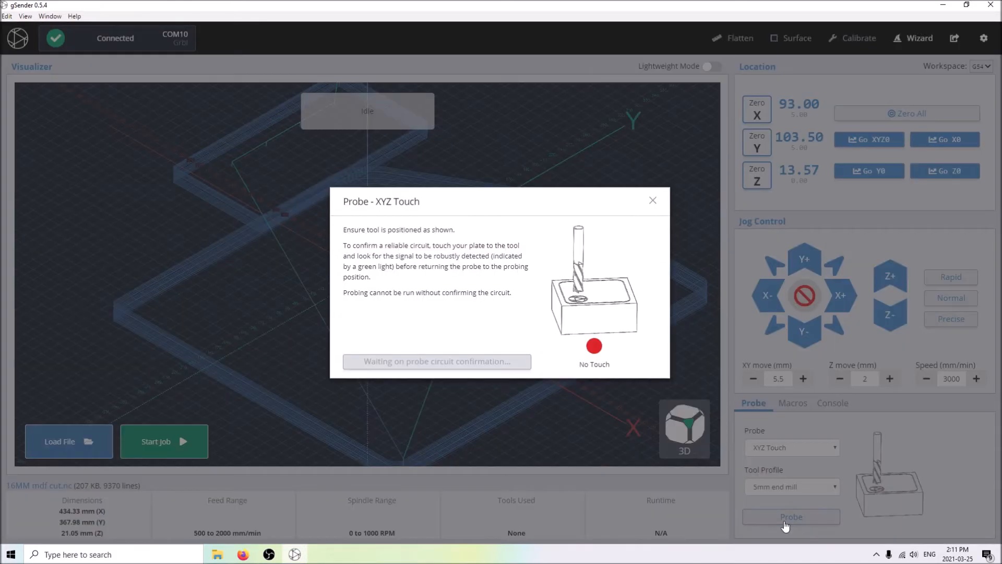
mouse_move(565, 267)
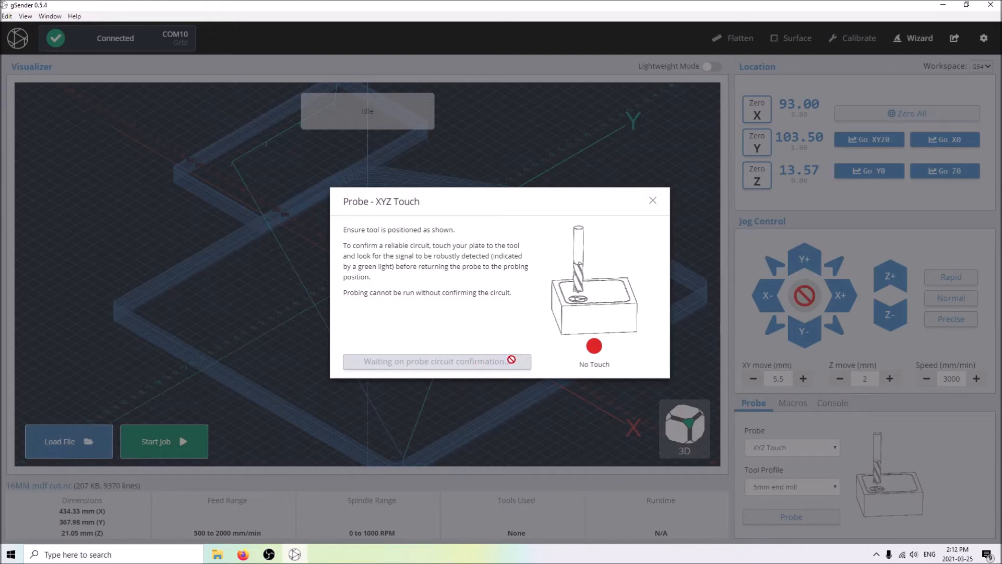
mouse_move(490, 356)
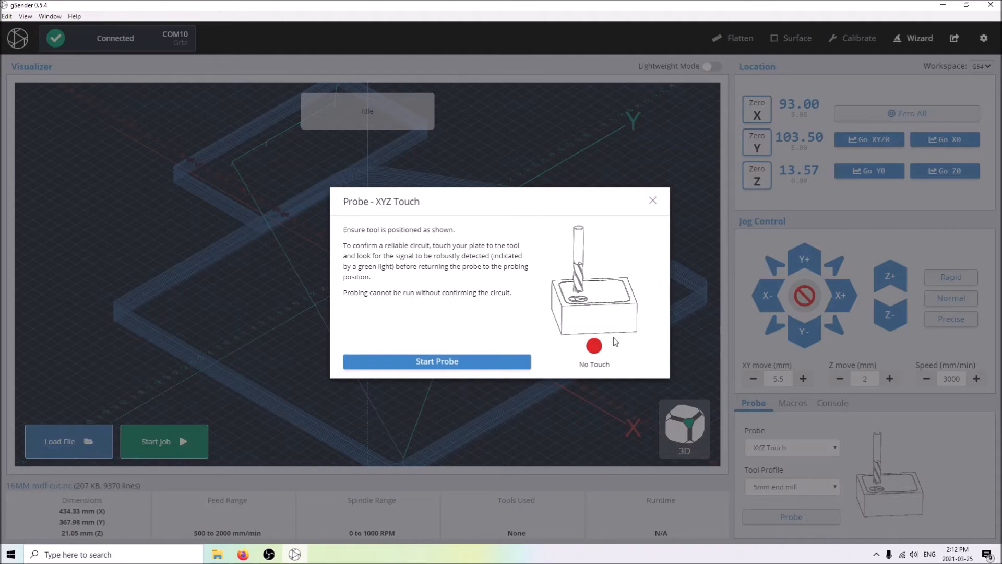
mouse_move(530, 328)
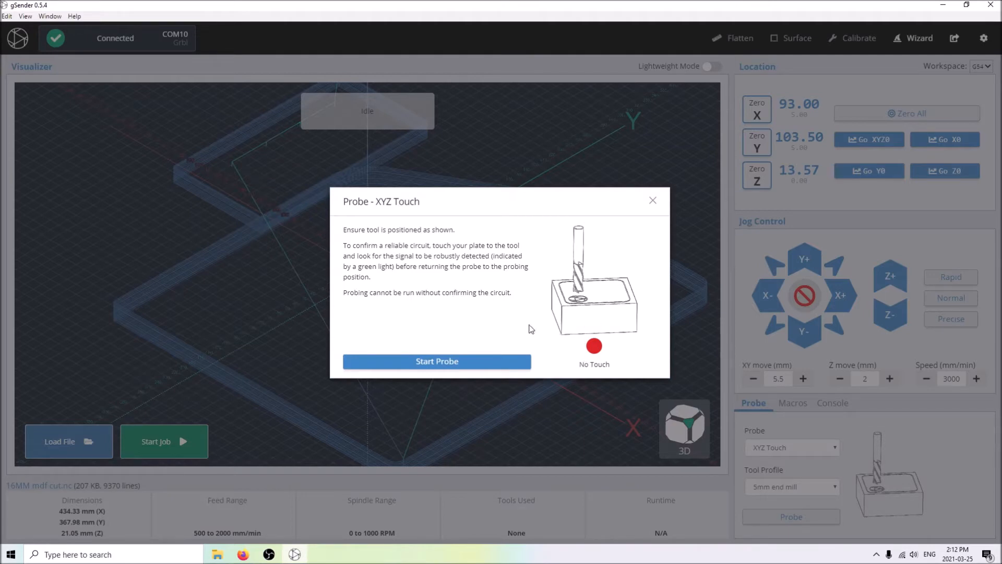
mouse_move(416, 367)
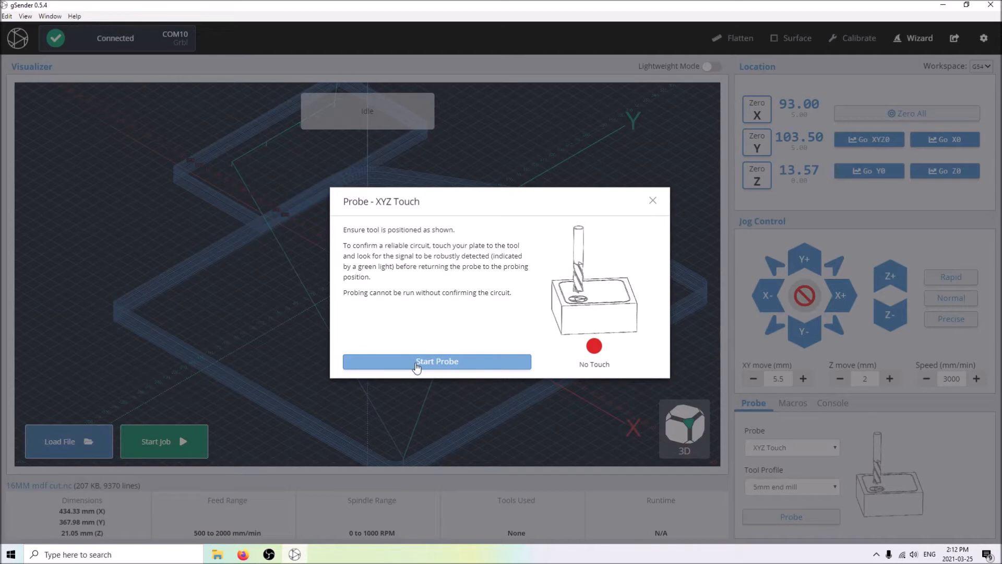
click(436, 361)
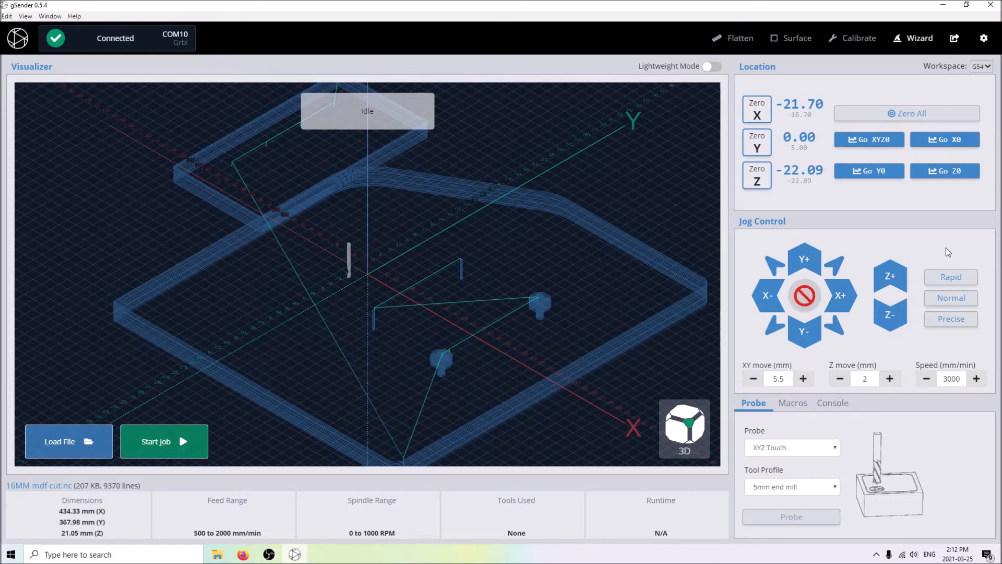
Step: Return the bit to work zero with Go XYZ0 so X, Y, Z read 0.00
click(163, 441)
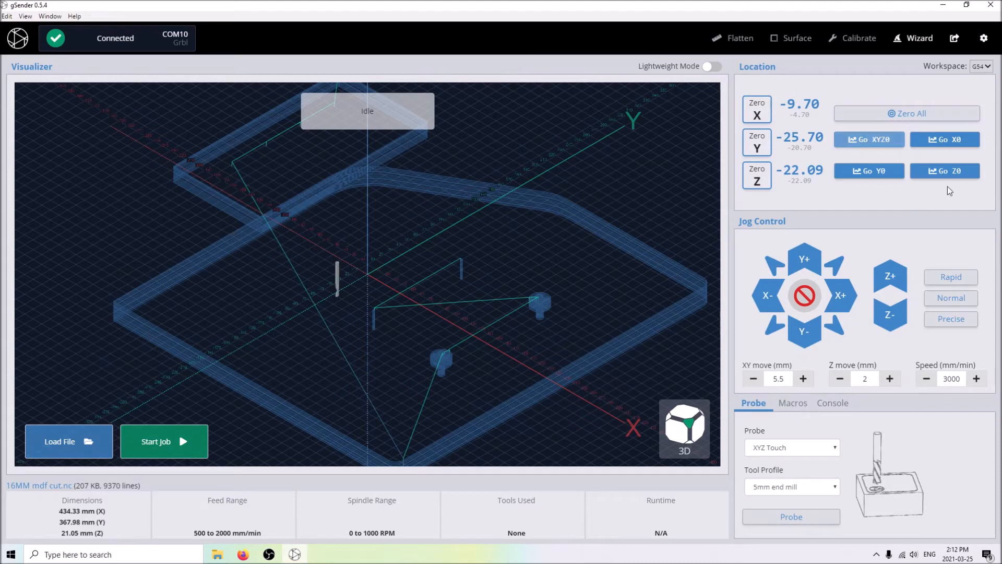
click(164, 441)
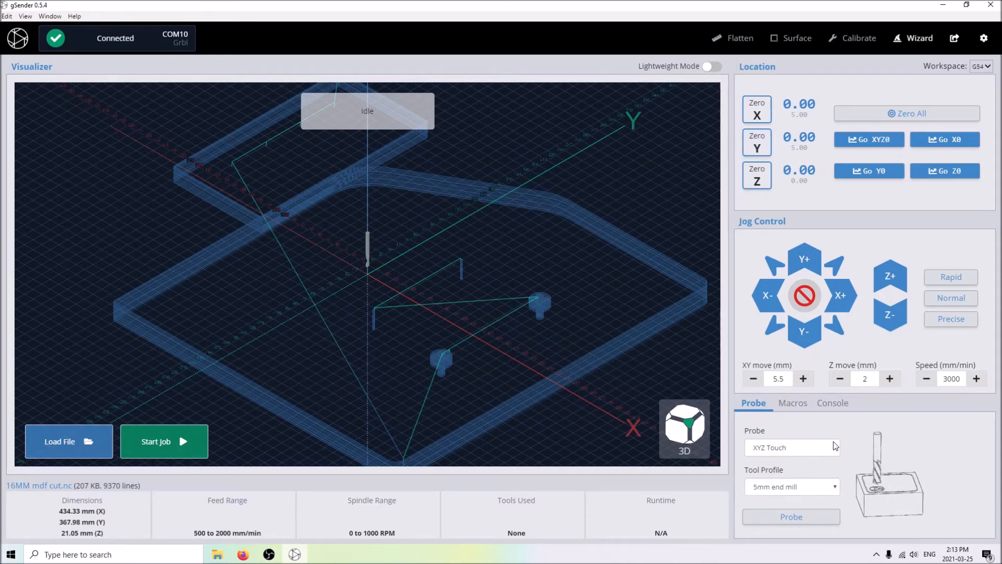
mouse_move(798, 553)
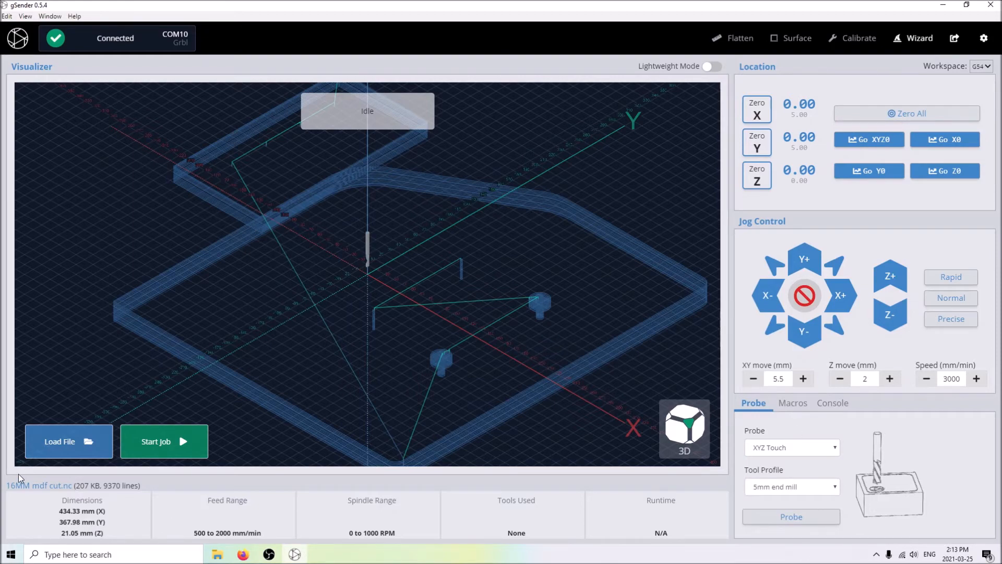
click(67, 441)
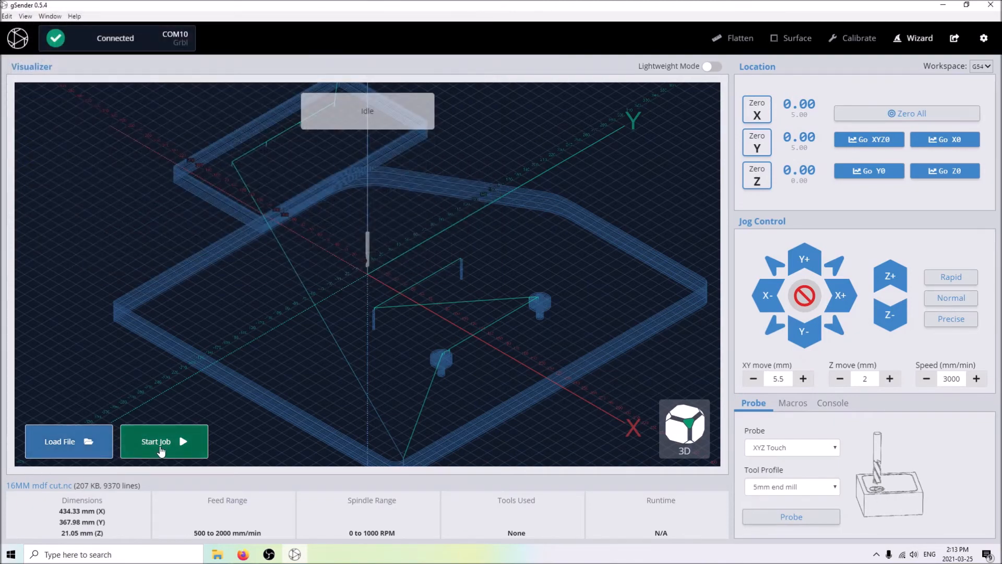
mouse_move(540, 317)
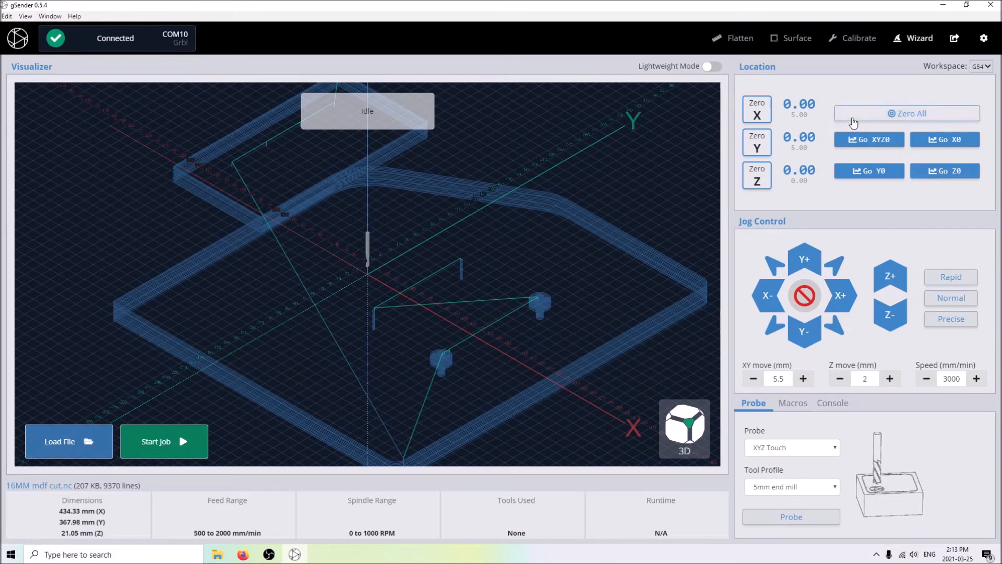
click(163, 441)
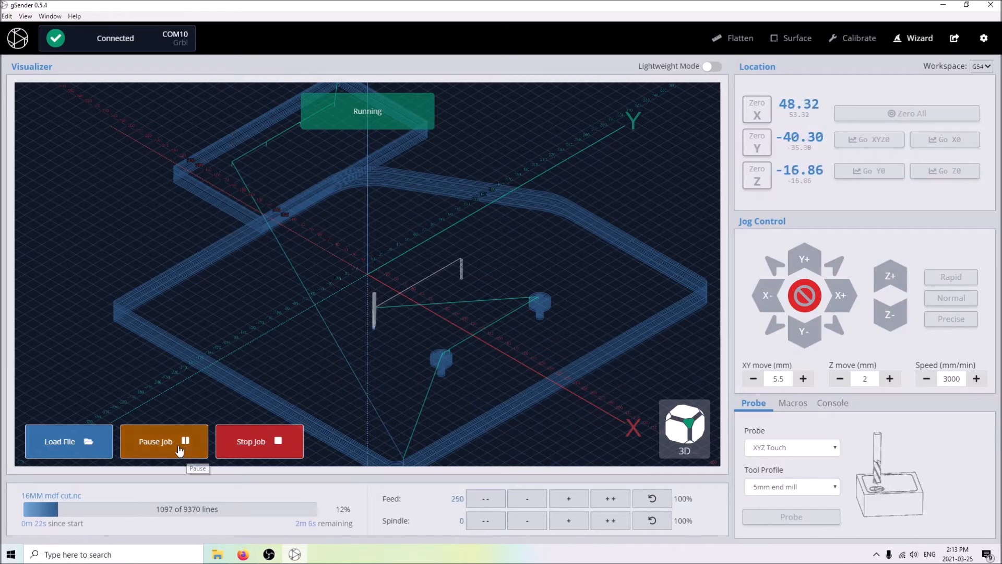
click(164, 442)
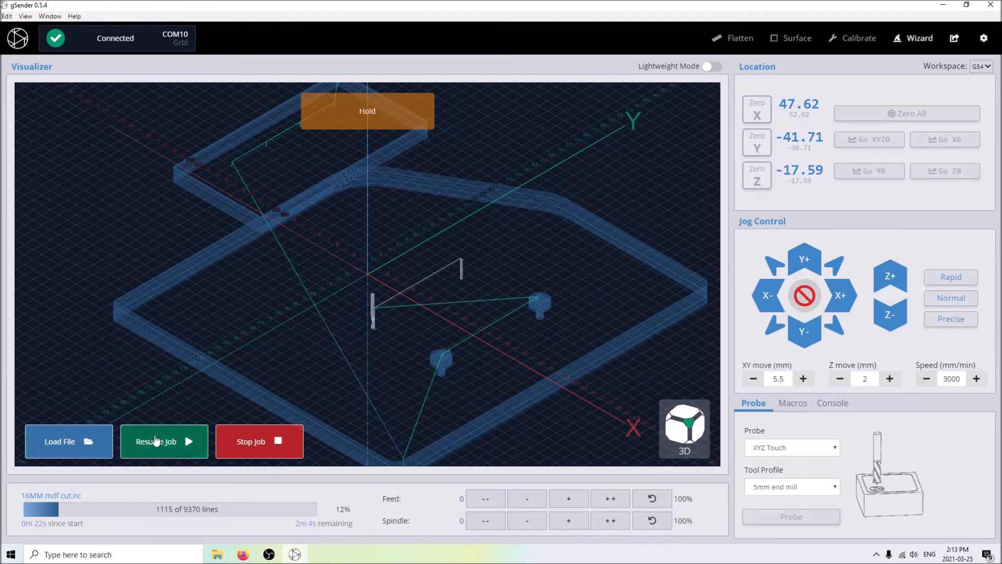
click(156, 442)
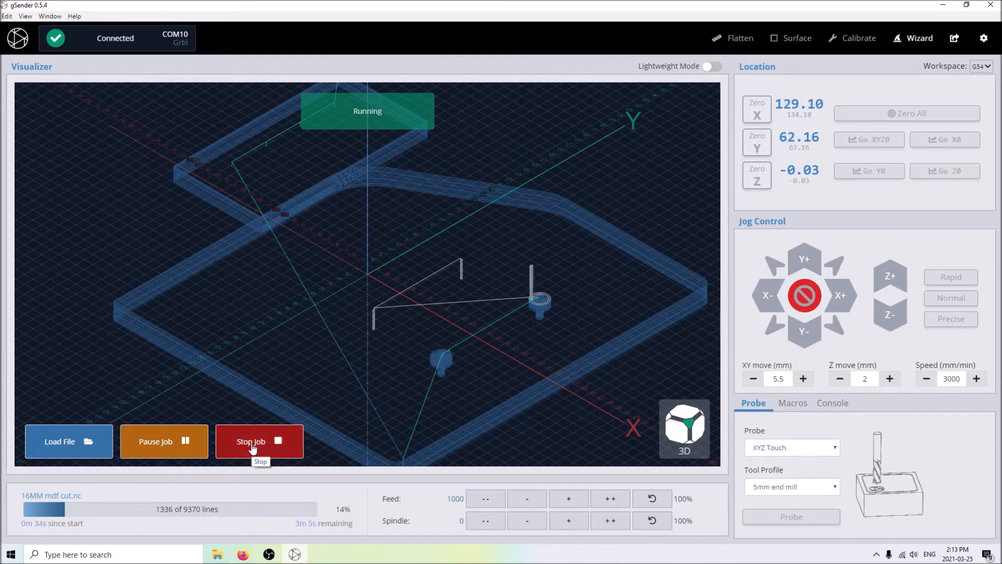
click(259, 441)
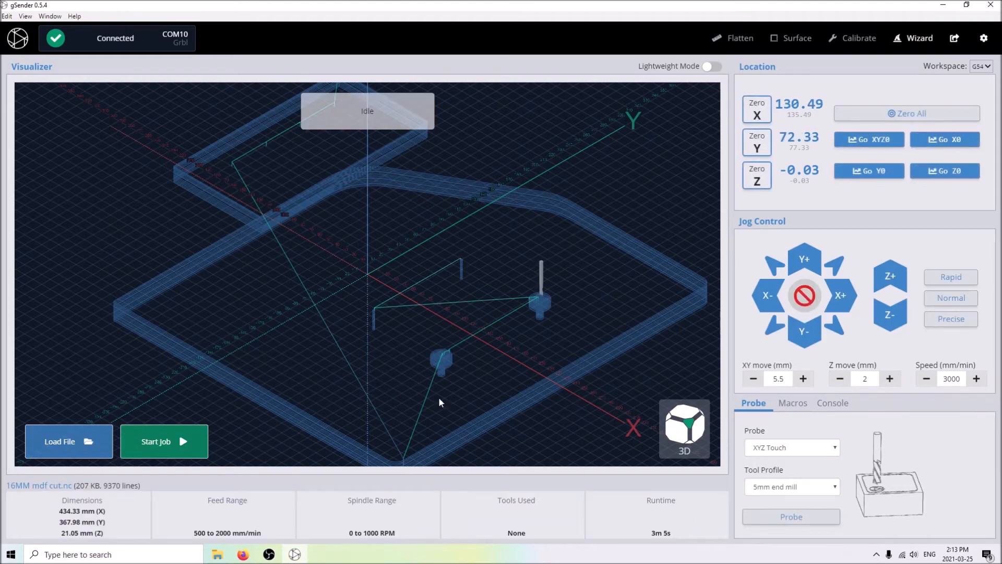
mouse_move(492, 348)
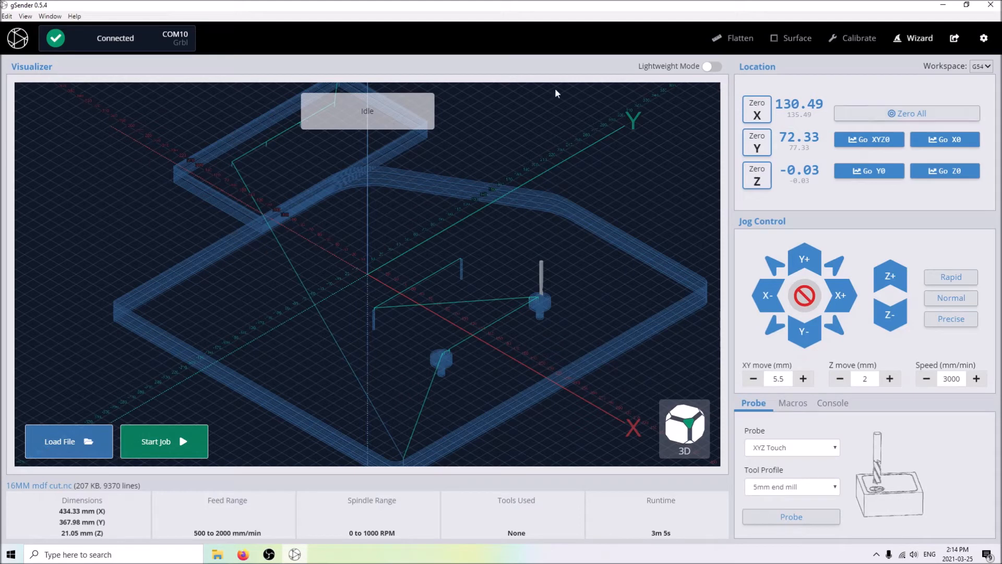
mouse_move(802, 262)
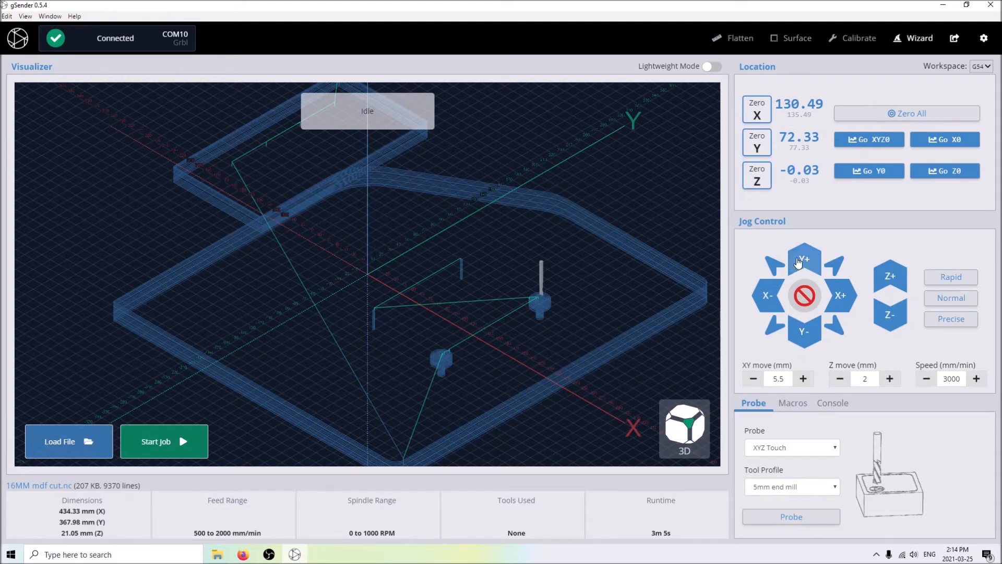
mouse_move(900, 160)
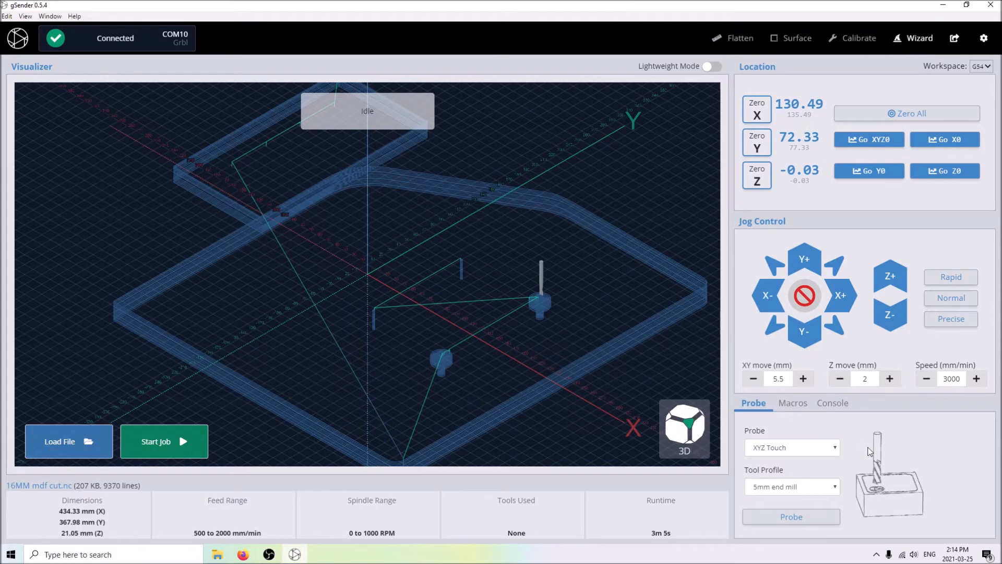
mouse_move(780, 463)
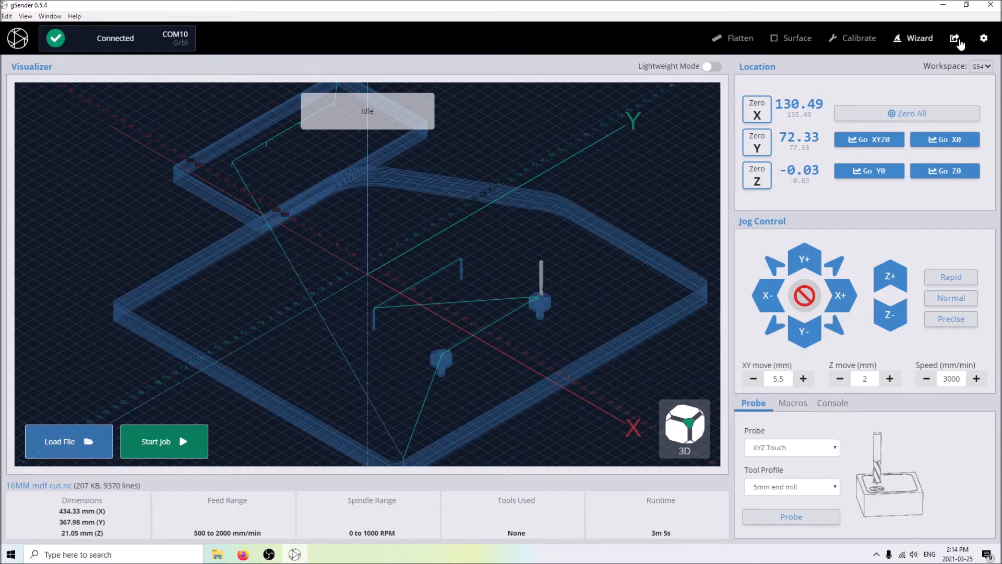
Step: Glance at keybinding settings, then jog X and Y to about X 109.5, Y 40.5
click(983, 38)
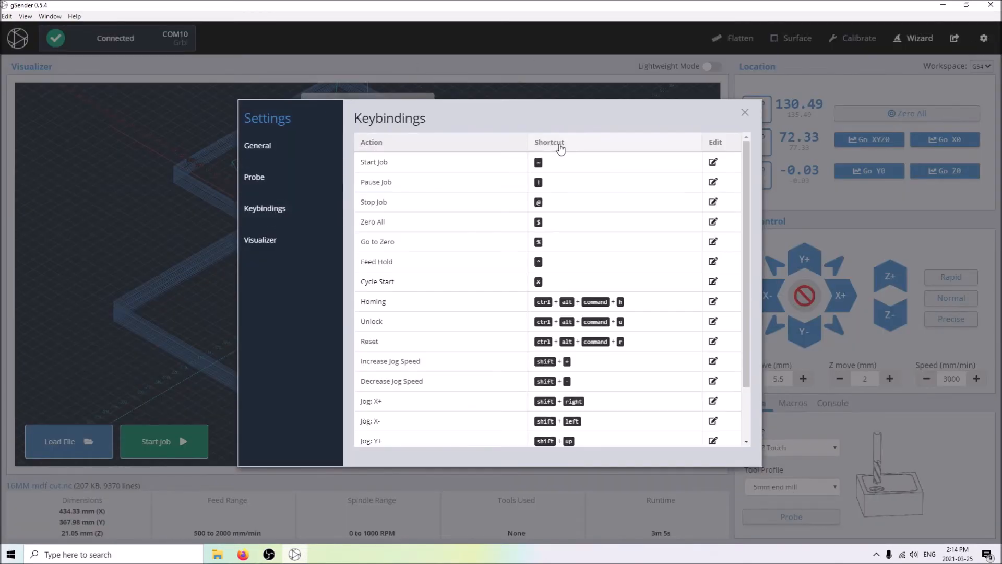
click(745, 113)
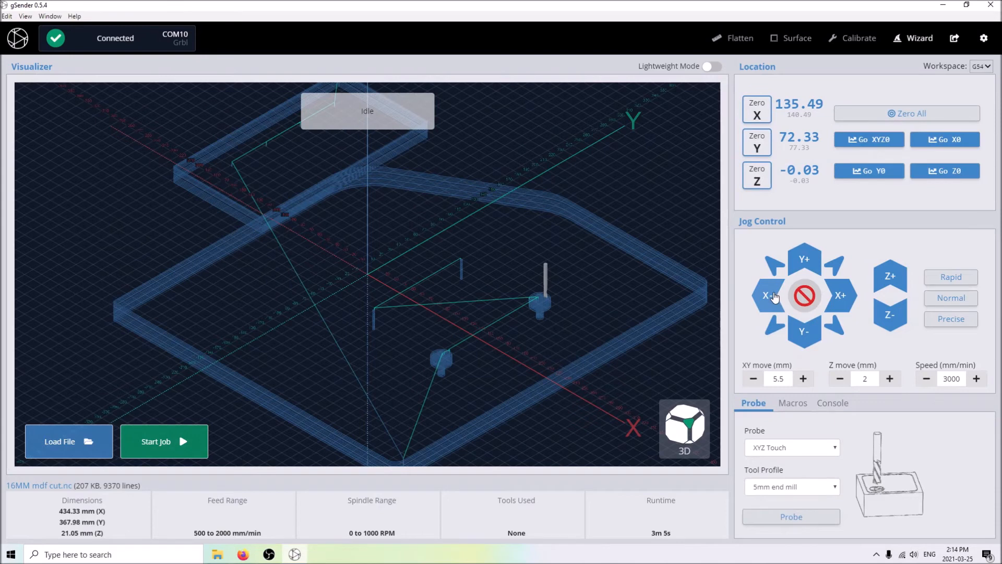
mouse_move(804, 339)
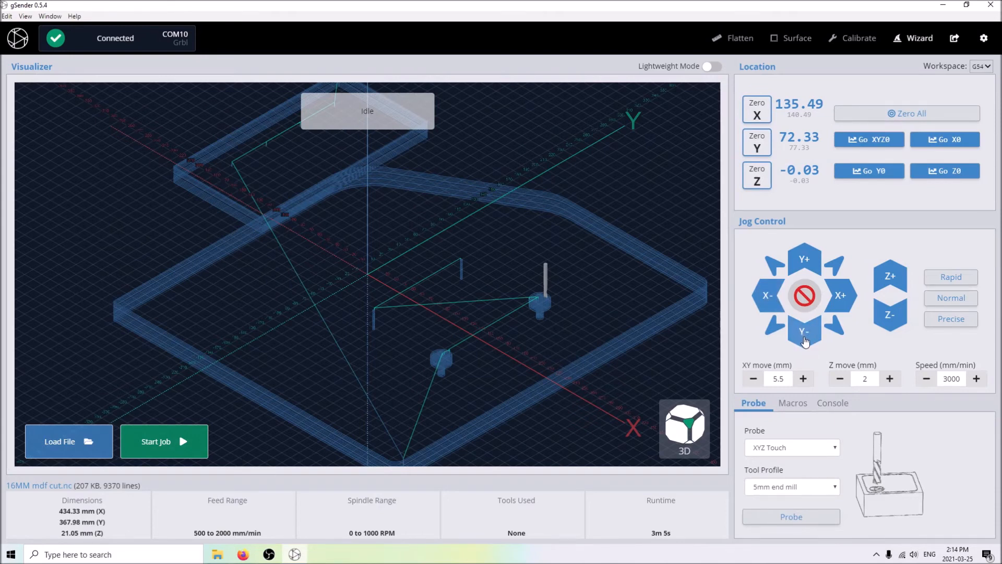
mouse_move(821, 350)
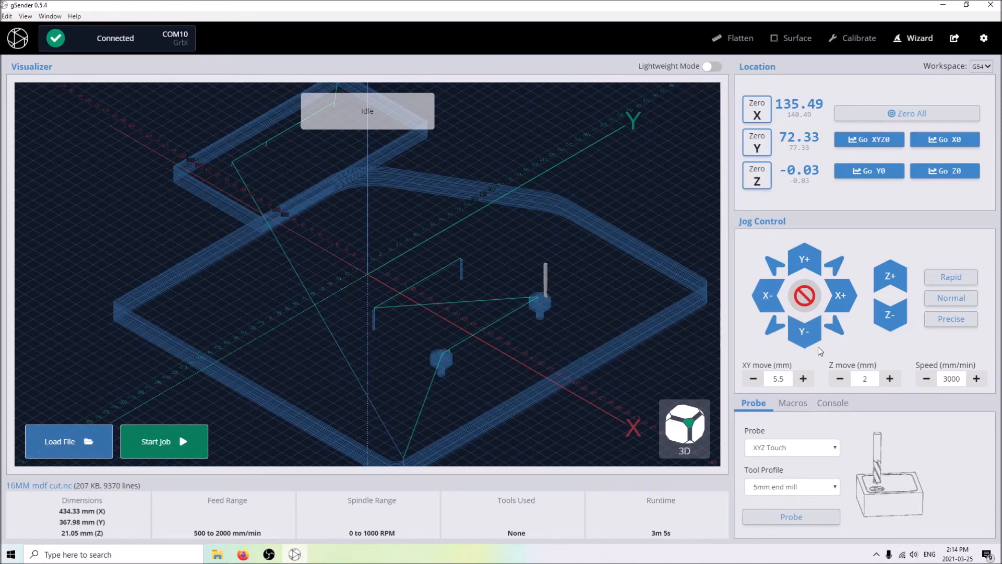
mouse_move(570, 31)
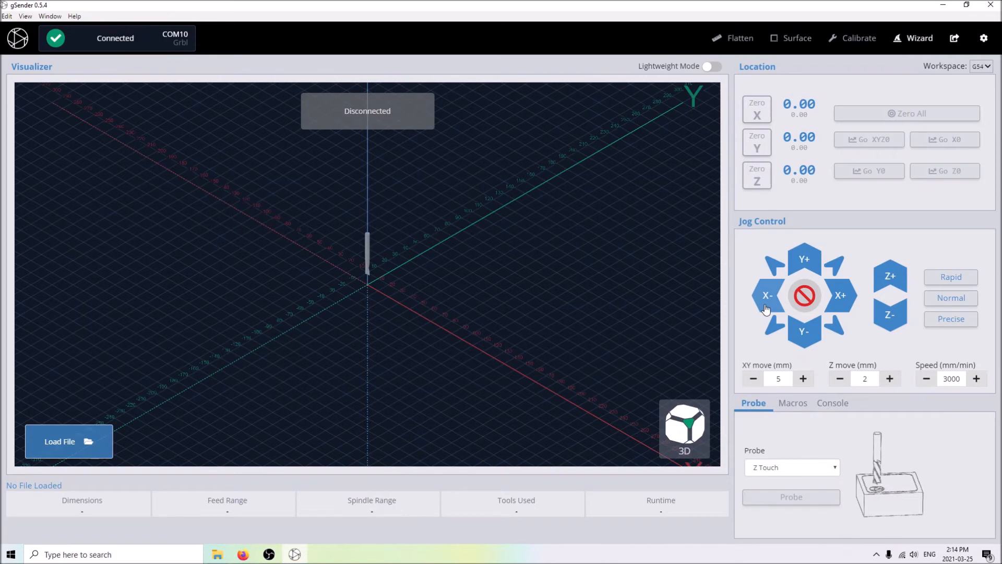
click(768, 295)
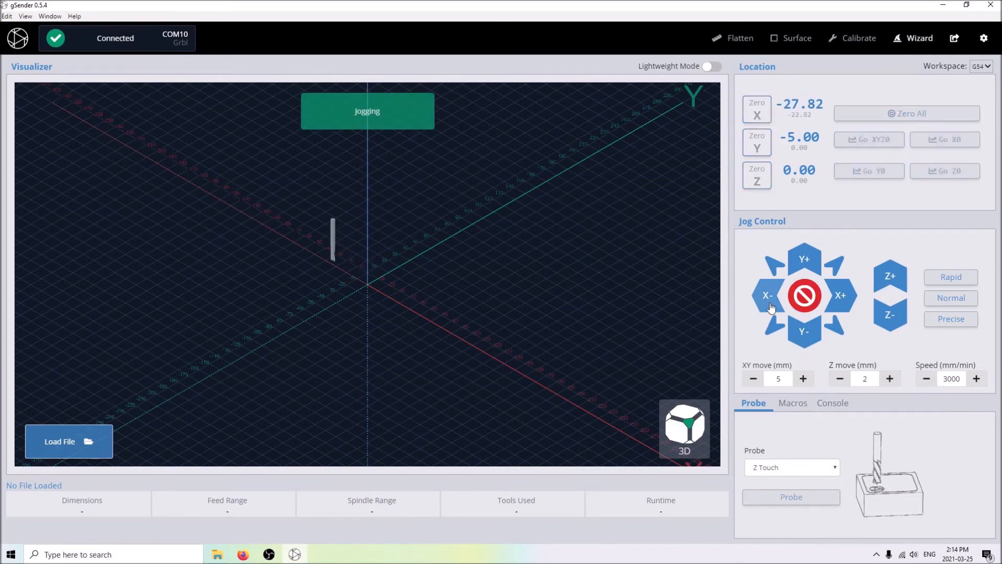
click(839, 295)
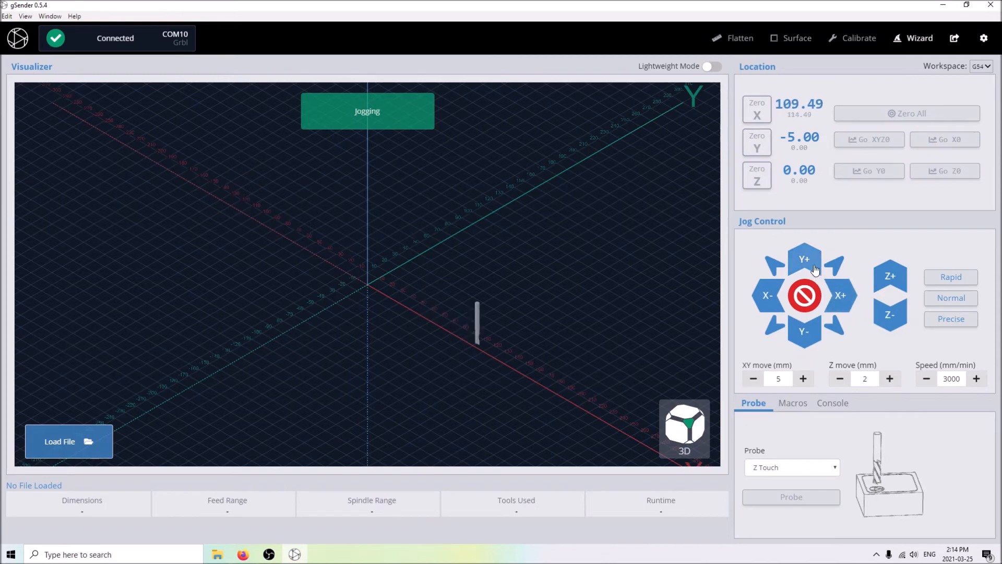
click(804, 259)
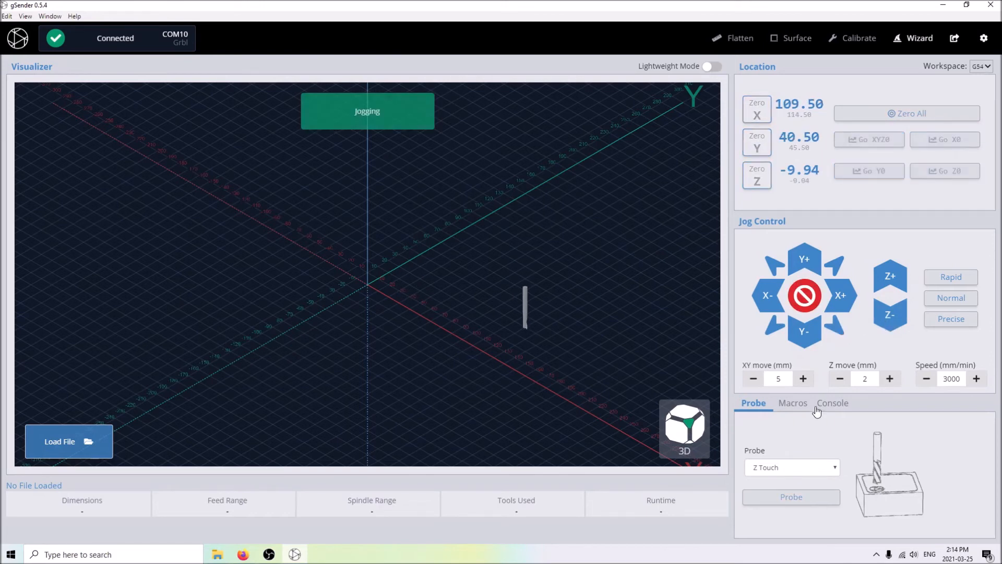
Step: Run the Fun macro to raise Z to 10 and inspect it in the editor
click(792, 402)
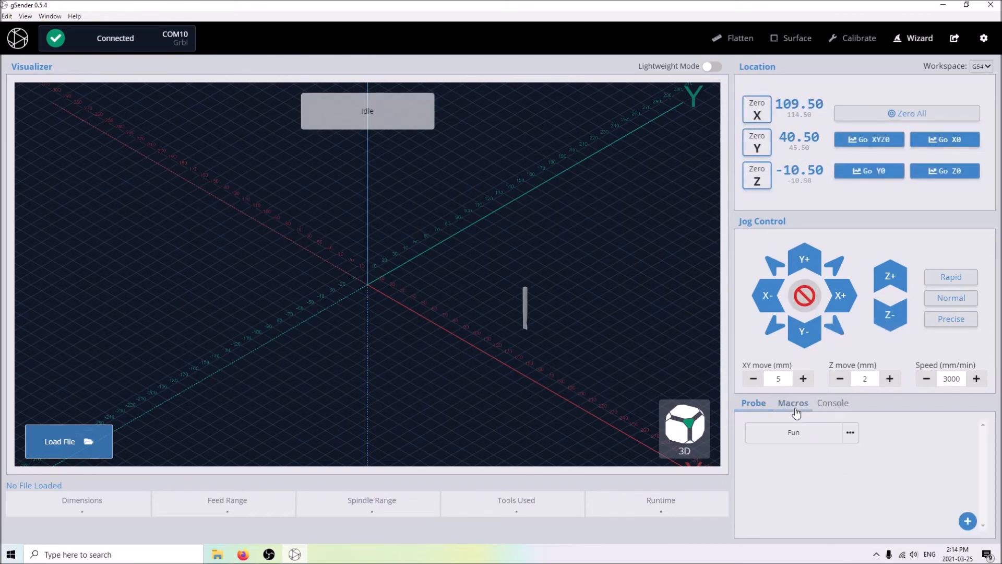
click(792, 403)
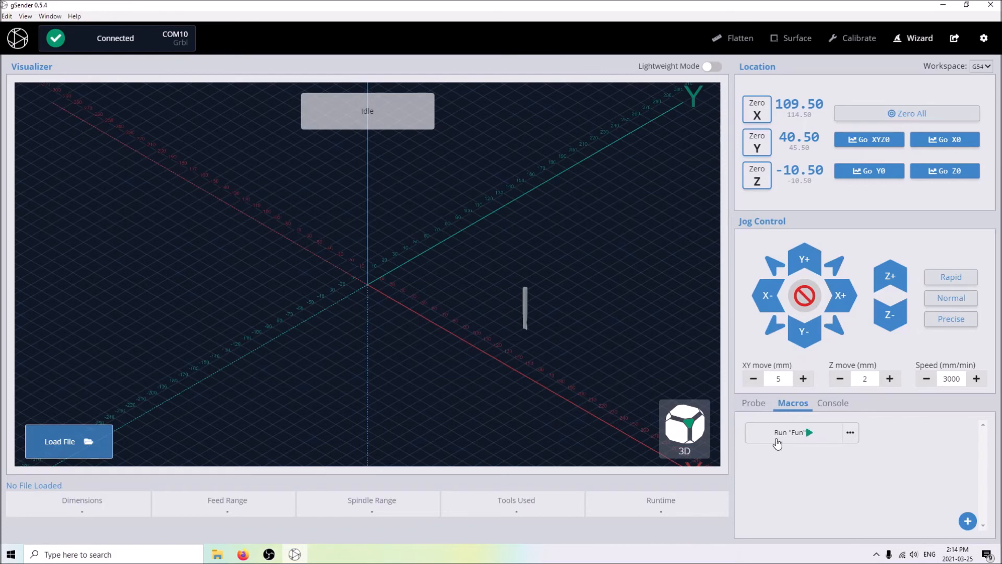
click(791, 433)
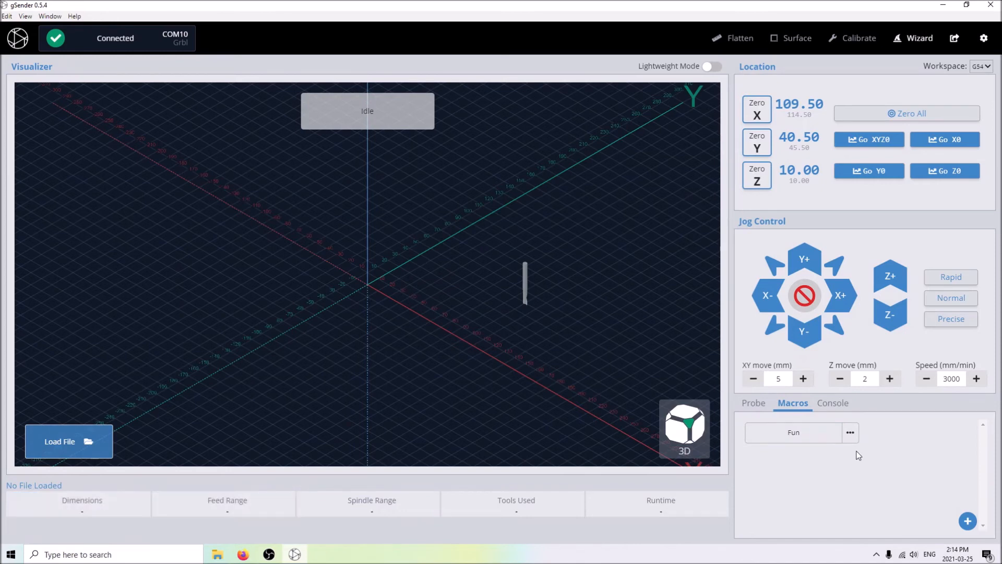
click(850, 432)
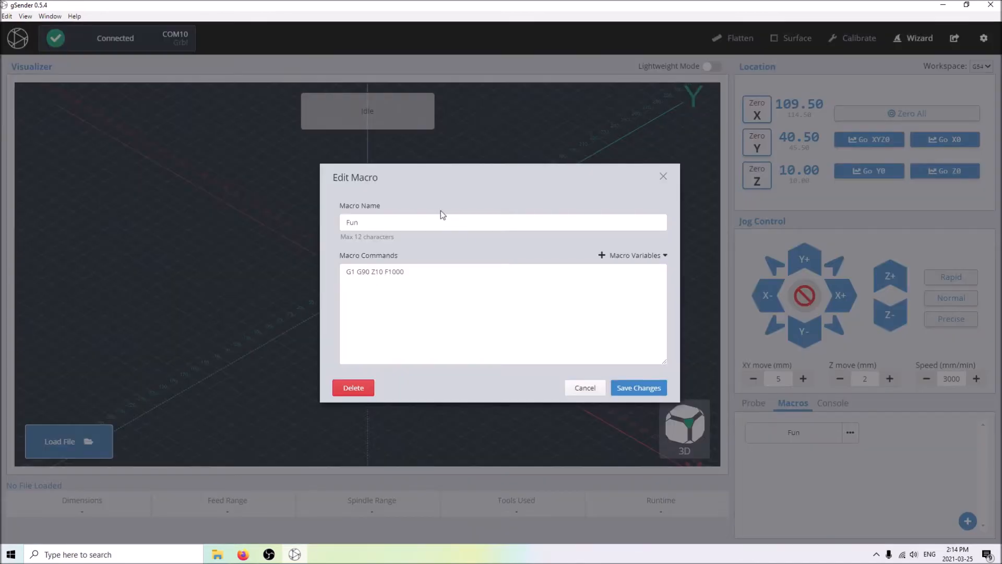
triple_click(375, 271)
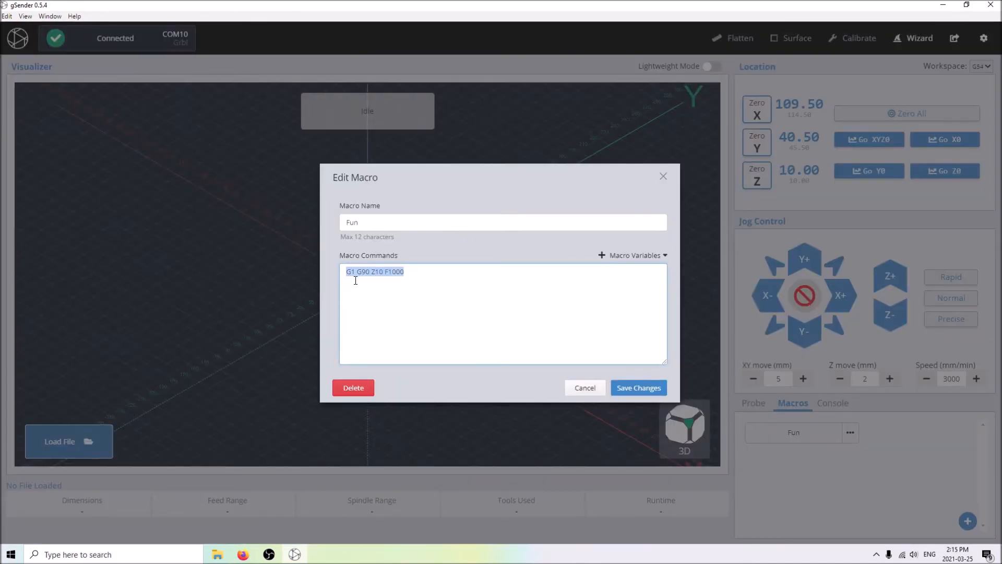
click(583, 388)
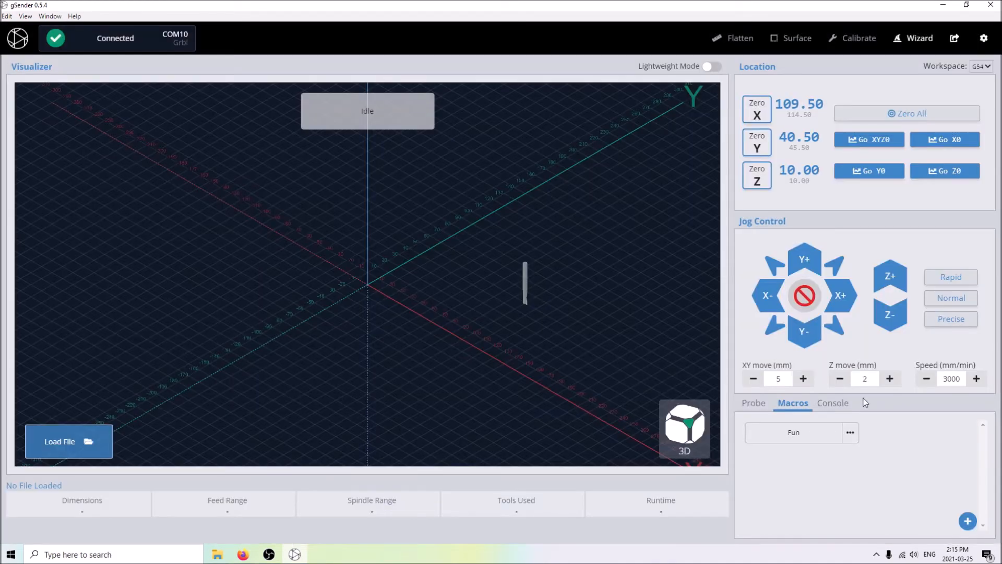
Step: Send the relative move G91 Z10 from the Console, lifting the bit to Z 20
click(833, 403)
text(G1 G90 Z)
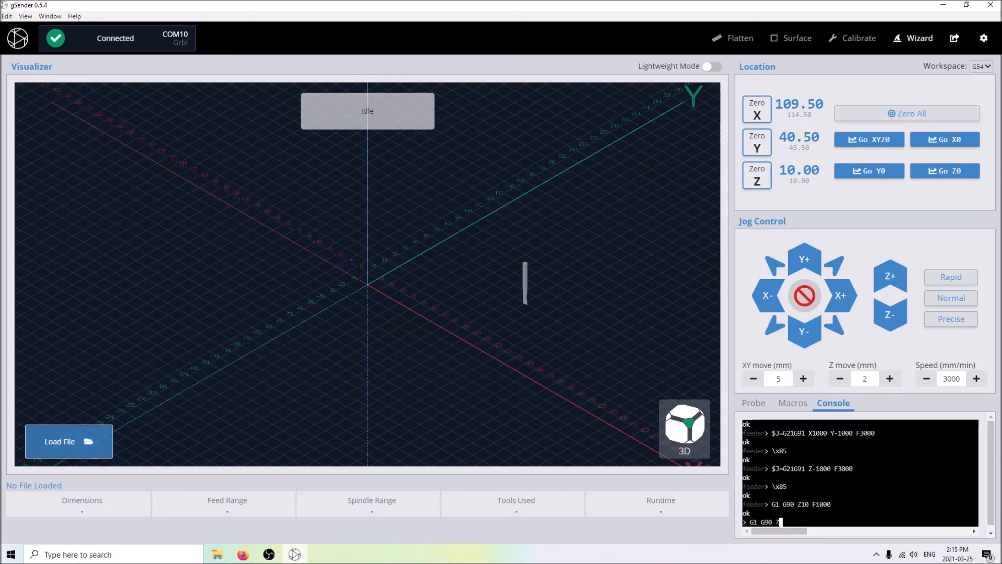
text(G91)
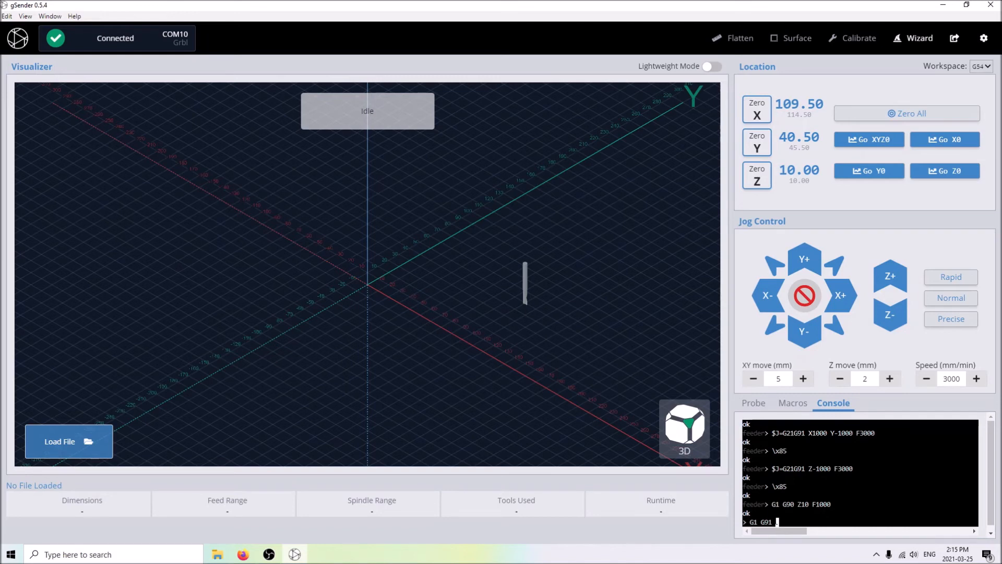
text(Z10 F1000\)
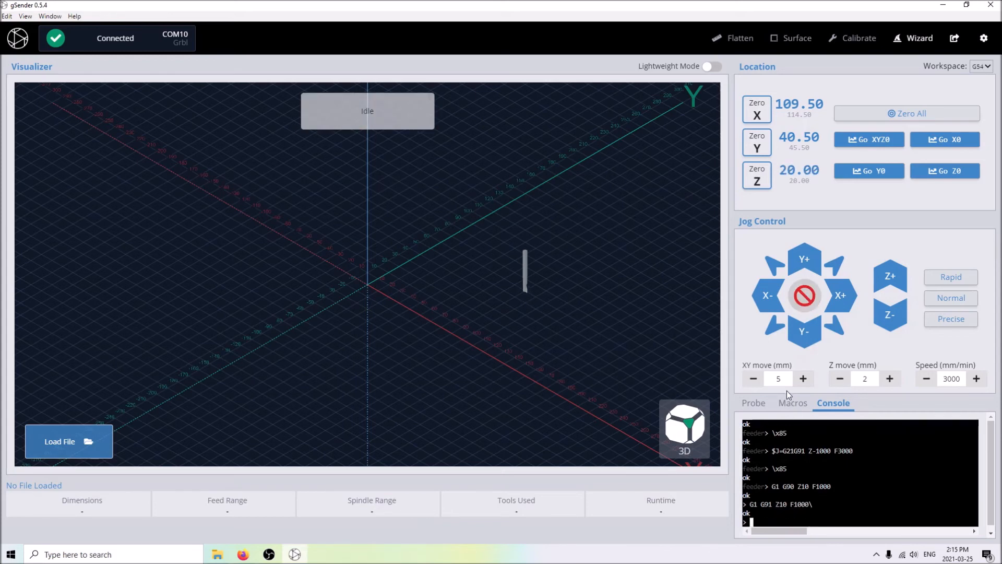
click(753, 402)
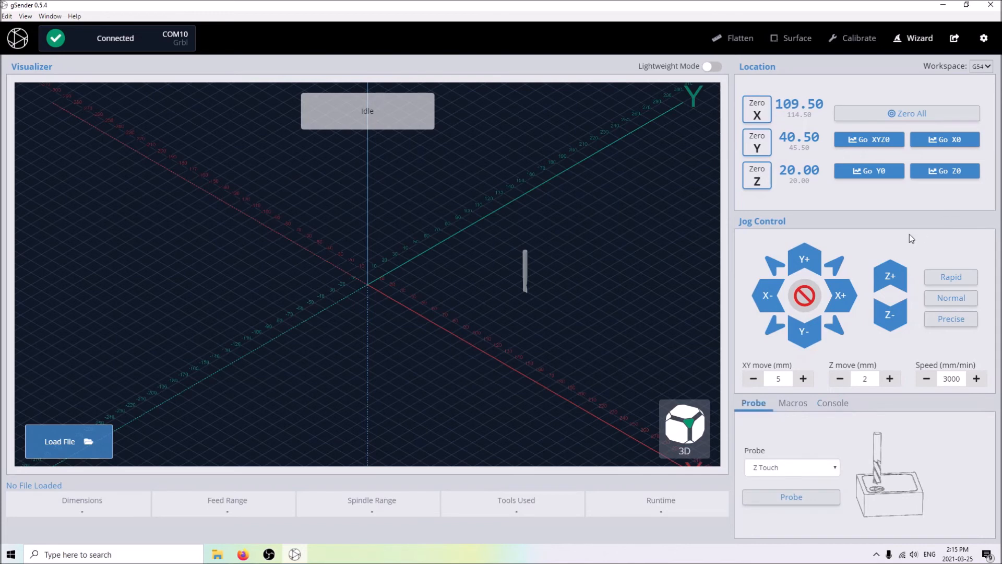
mouse_move(949, 60)
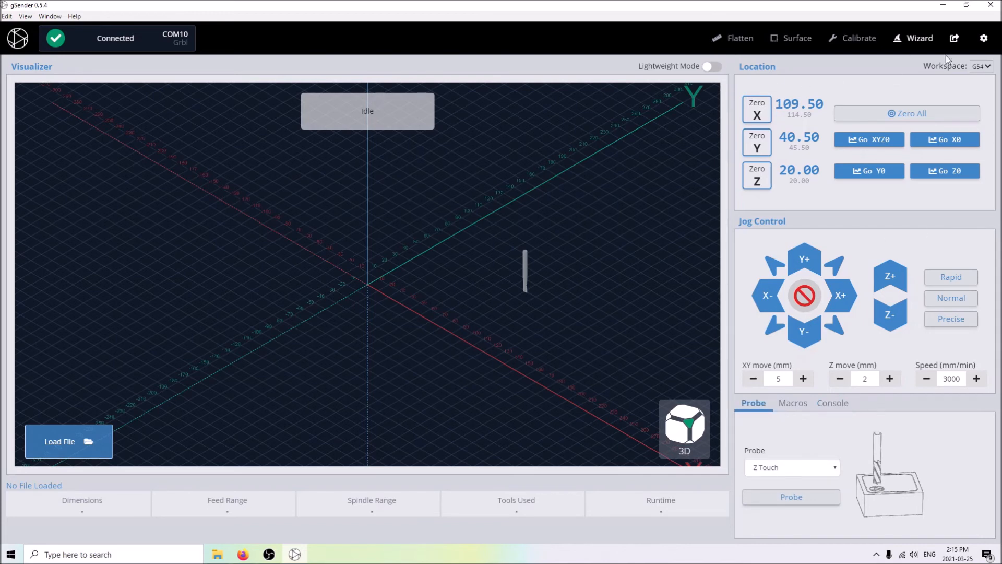
mouse_move(618, 288)
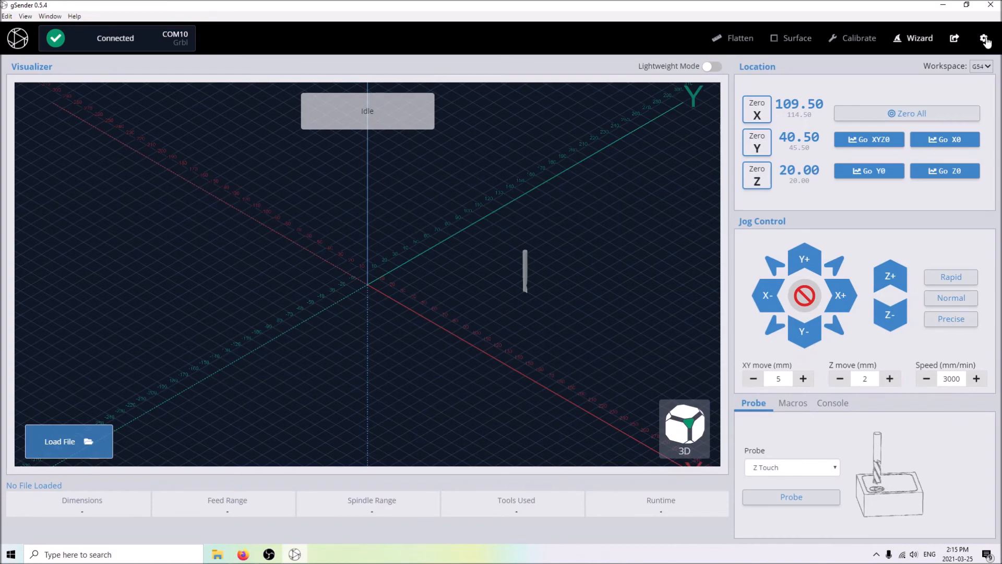
Step: Turn off Reverse workspace layout so the visualizer returns to the left side
click(987, 38)
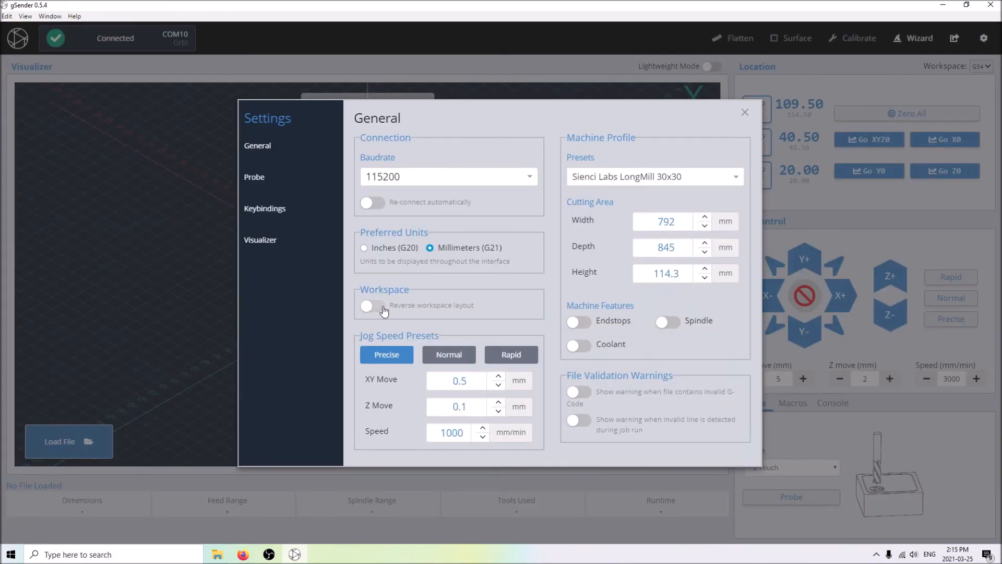
click(373, 305)
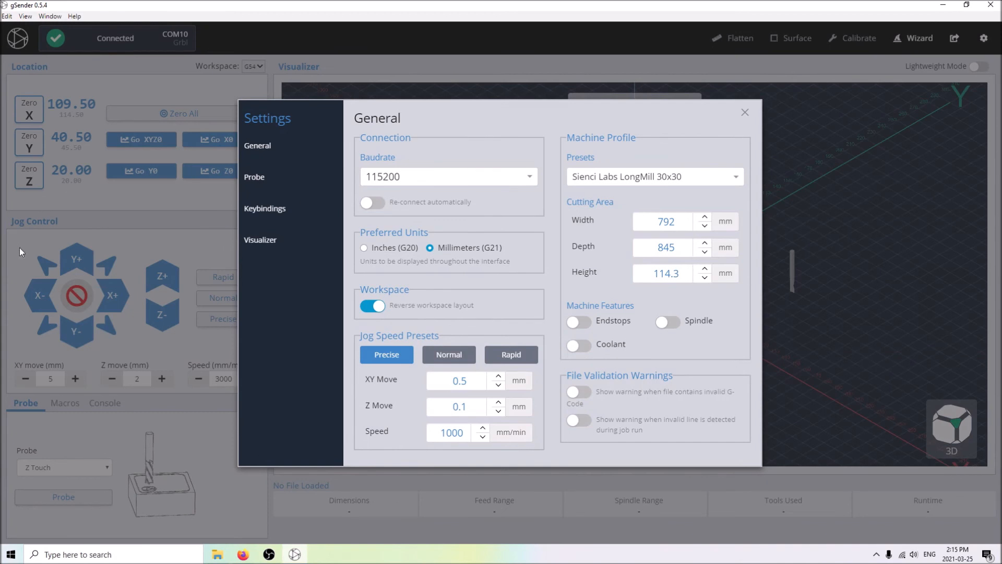
click(372, 305)
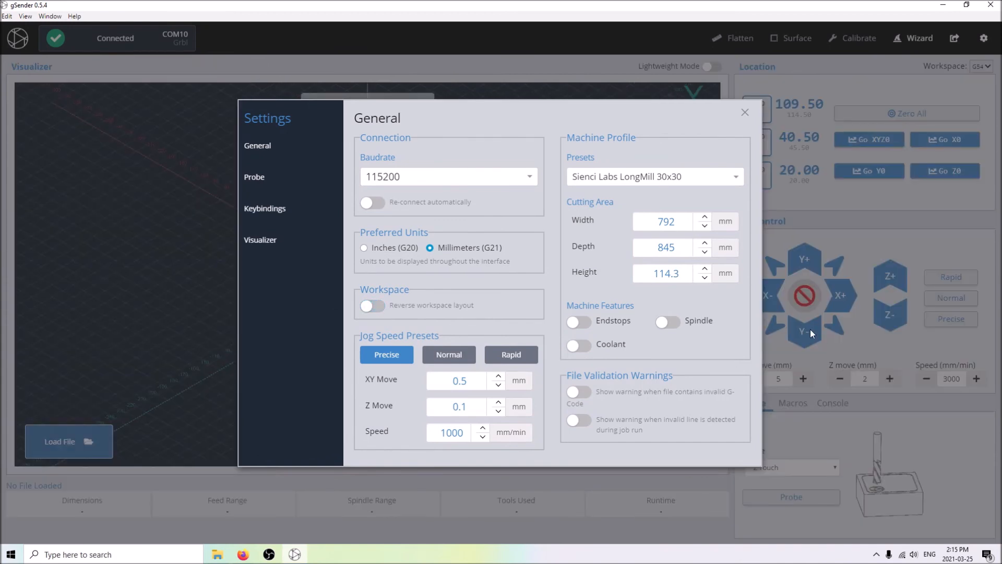
click(373, 305)
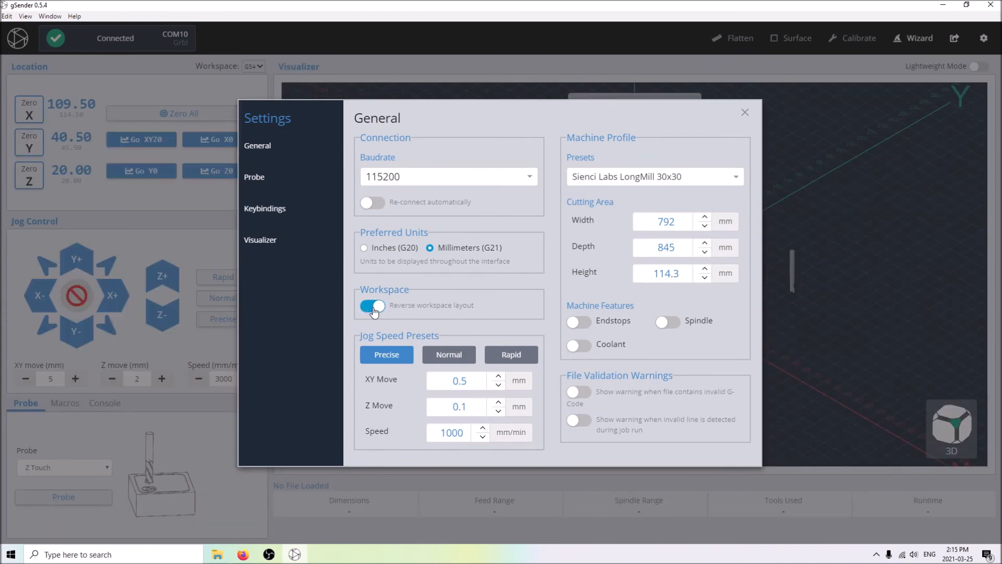
click(261, 239)
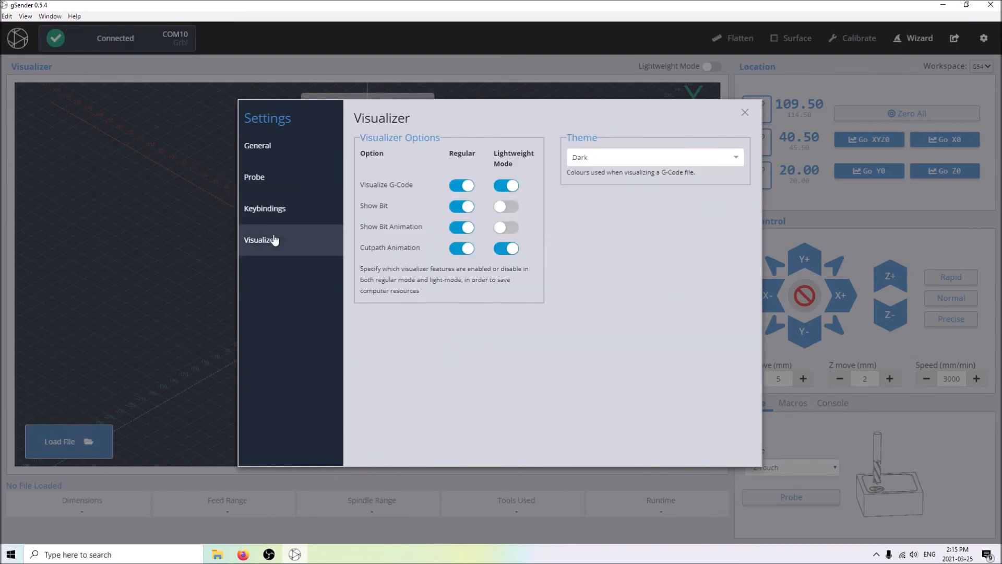
click(652, 157)
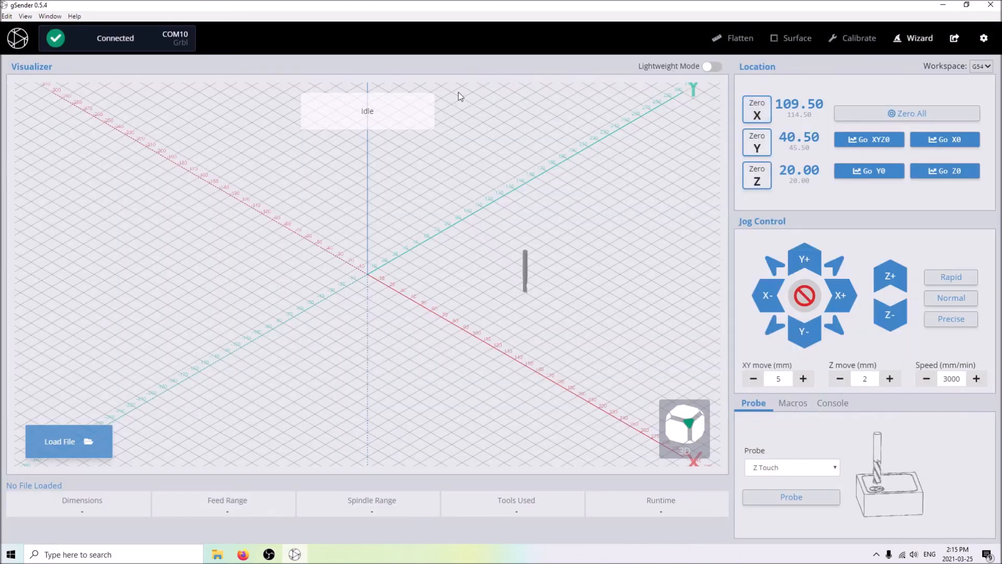
Step: Set the visualizer theme to Dark and close Settings
click(983, 37)
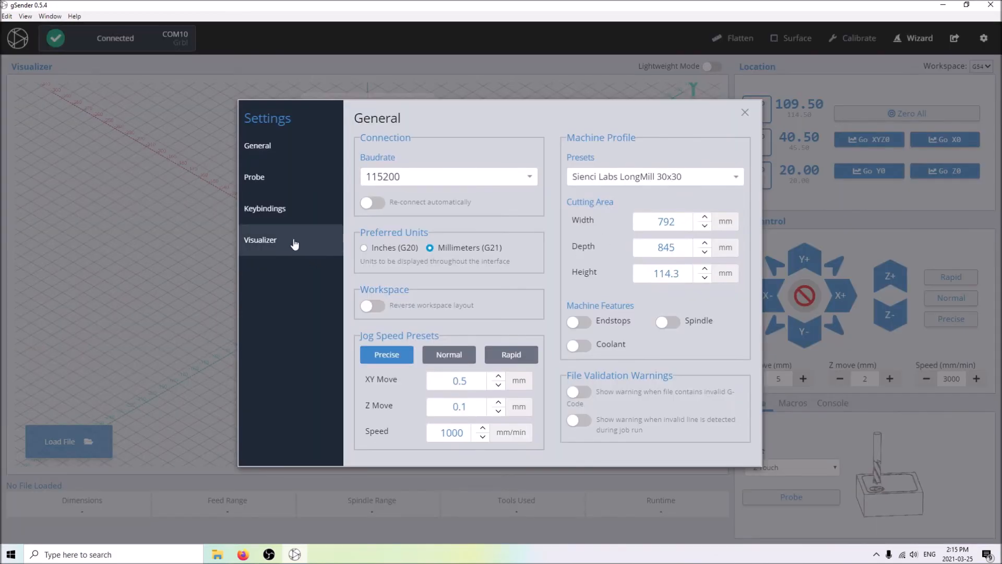
click(260, 239)
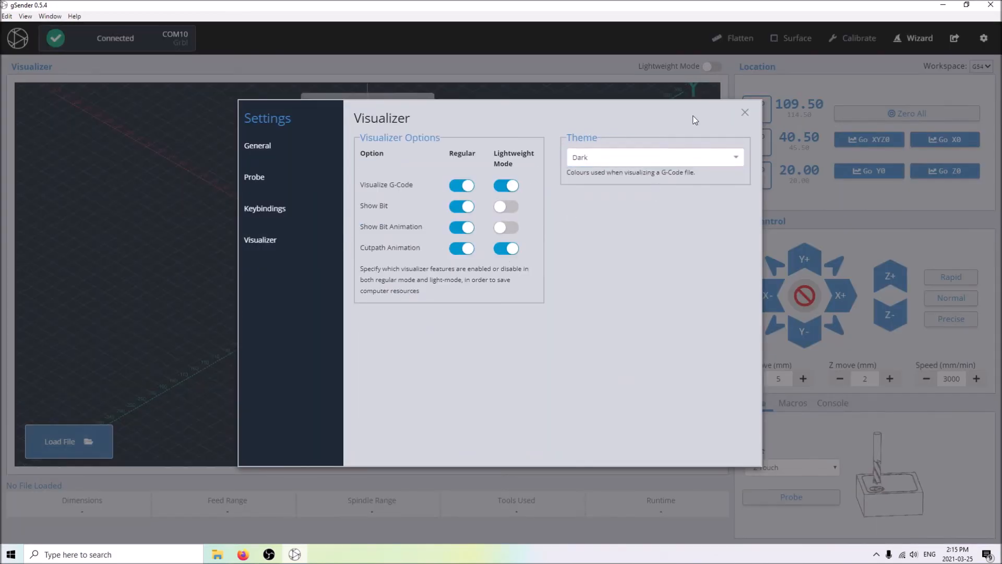
click(745, 113)
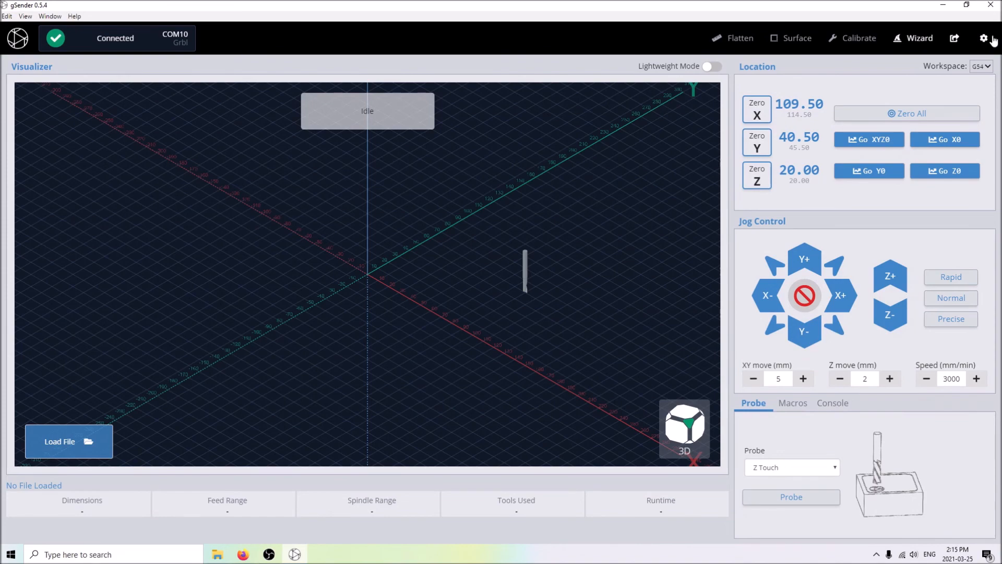
click(983, 37)
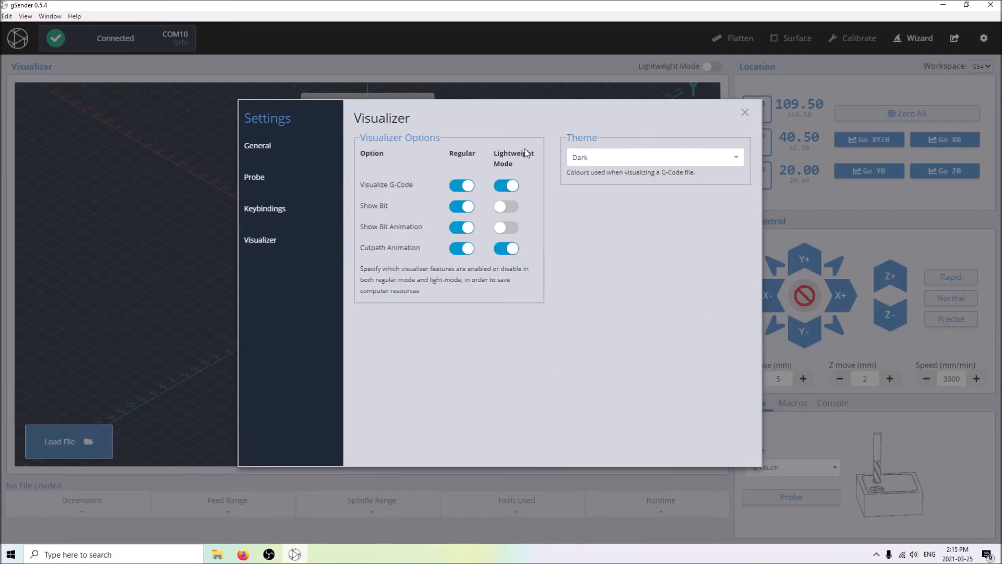
mouse_move(516, 167)
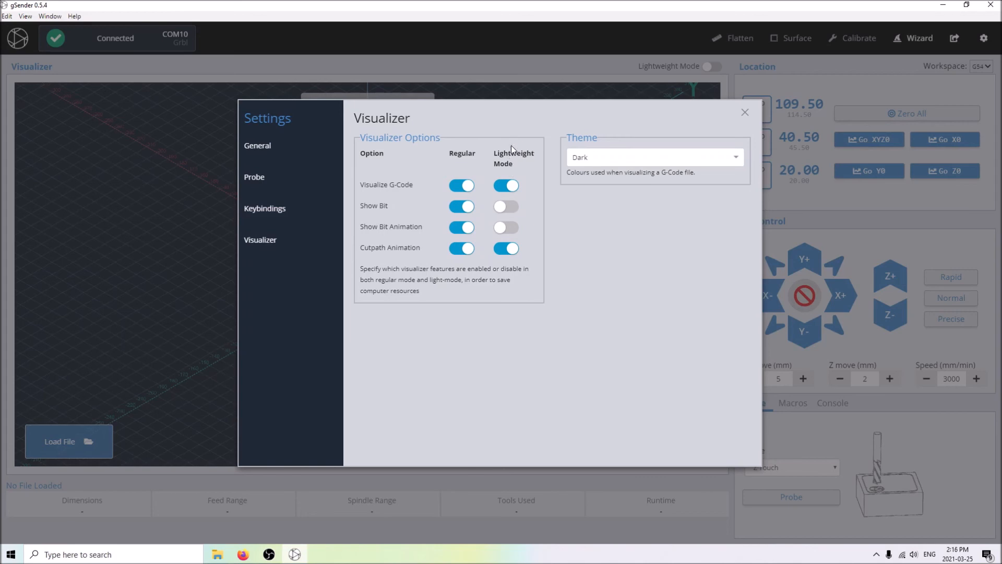
mouse_move(758, 119)
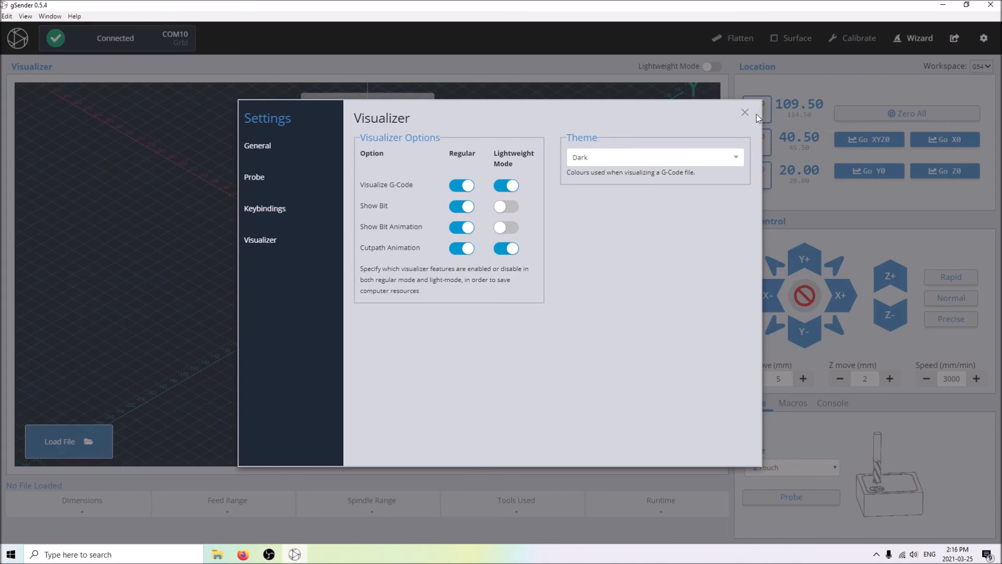
click(744, 112)
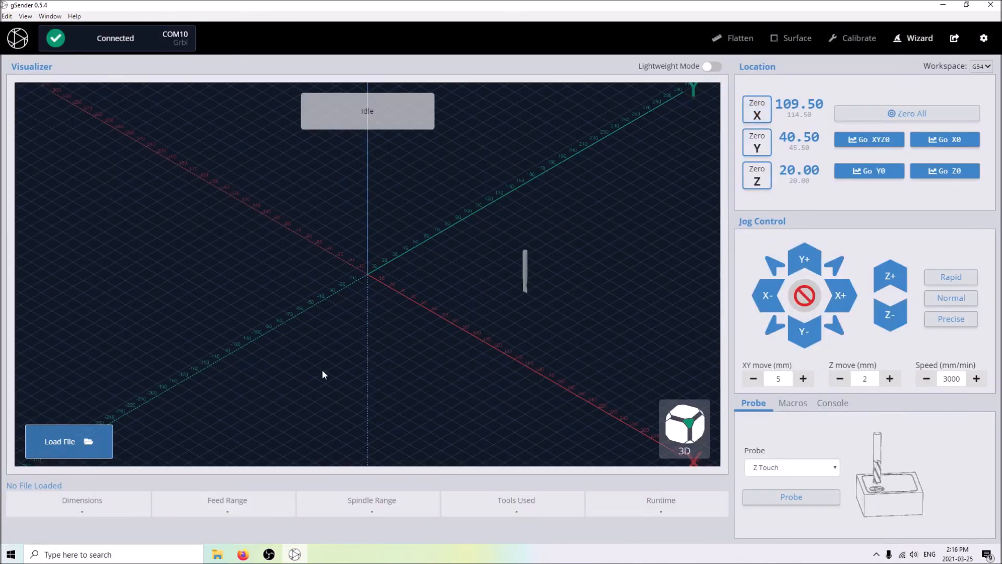
Step: Jog X- to 64.50, enable Lightweight Mode, and review the Visualizer lightweight options
click(767, 294)
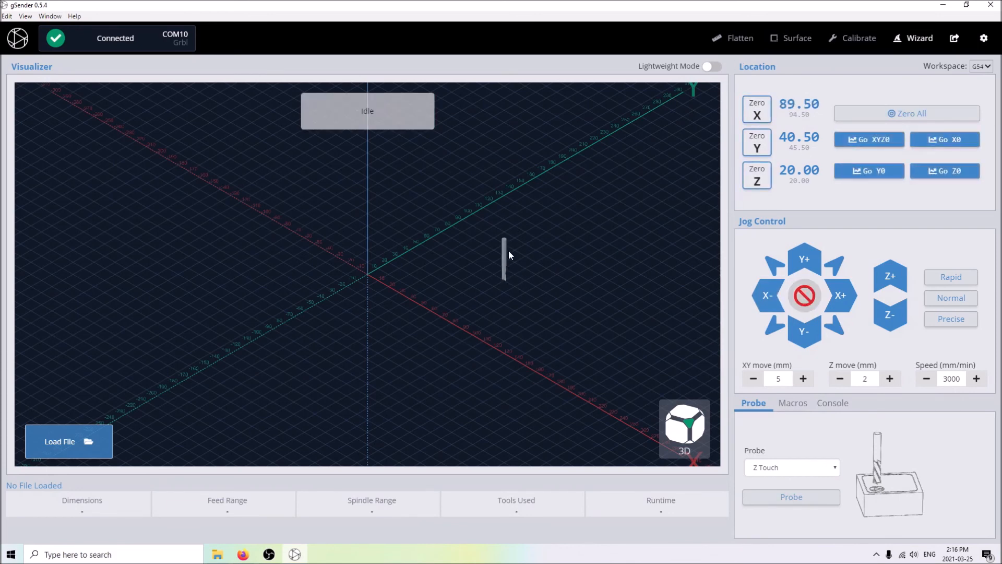
mouse_move(536, 173)
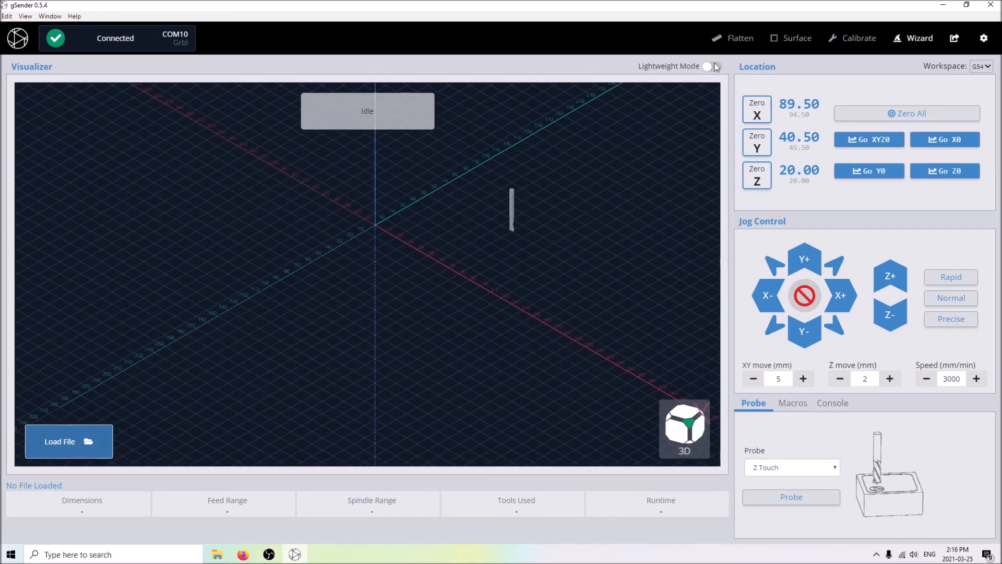
click(711, 66)
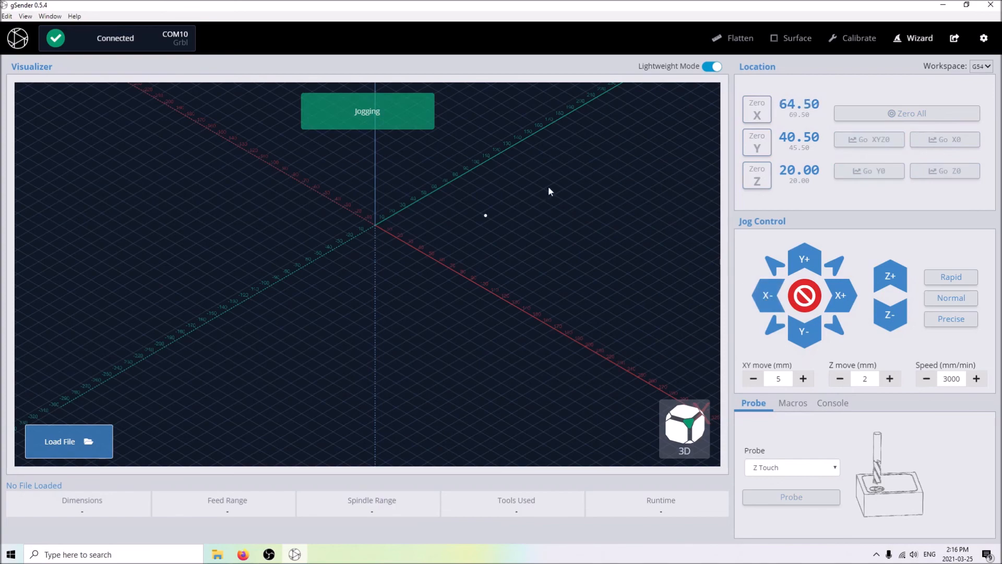
click(984, 38)
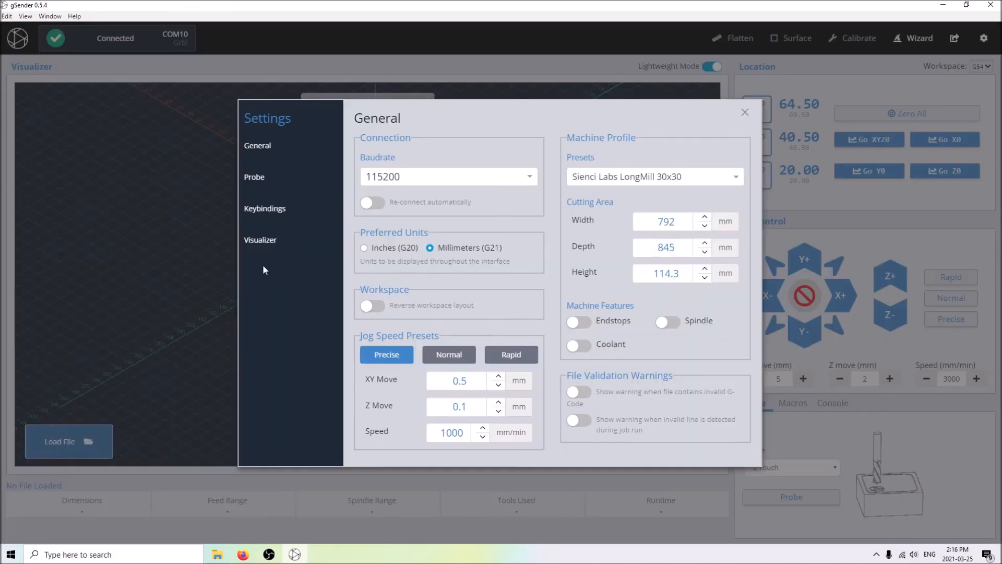
click(260, 239)
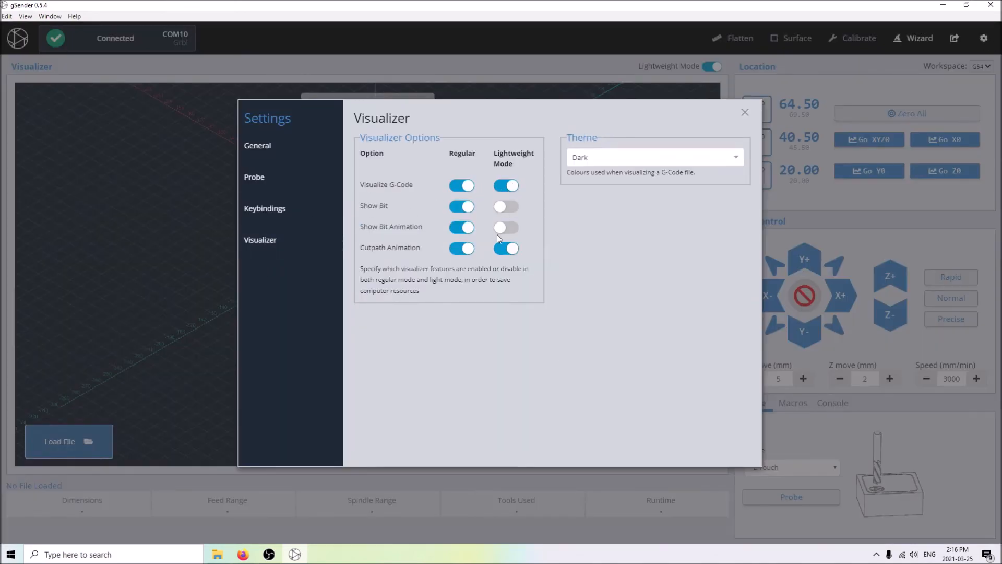
click(506, 248)
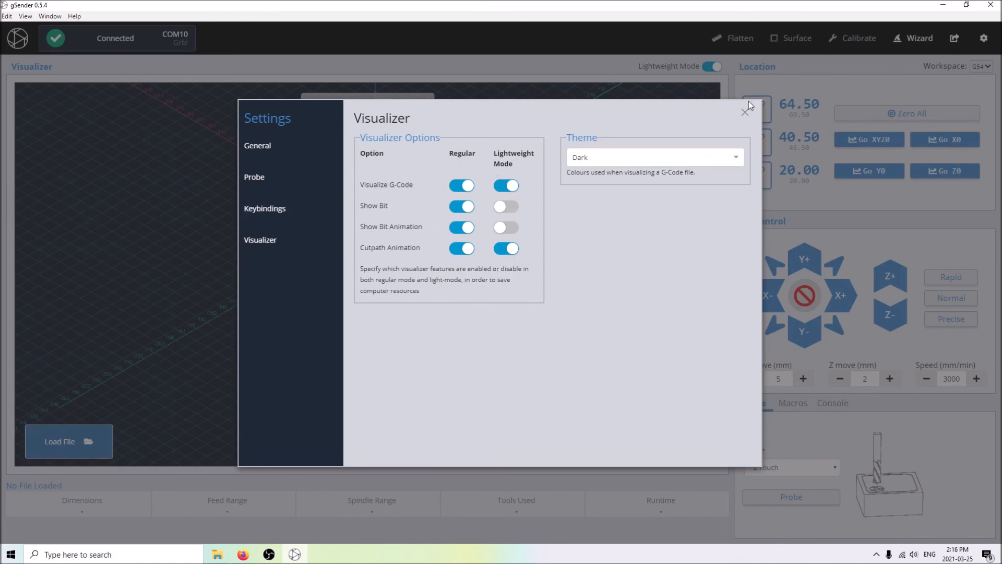
click(745, 111)
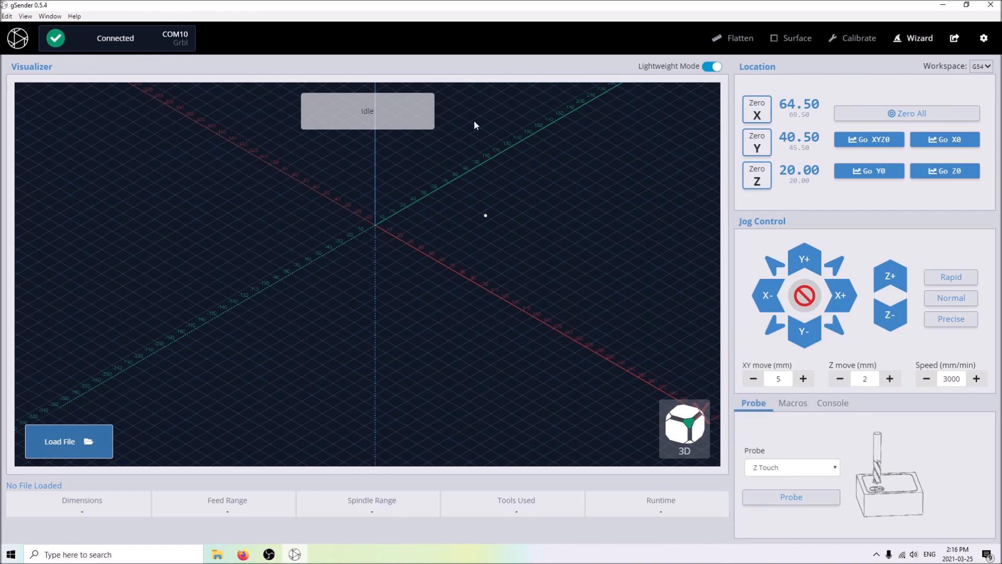
mouse_move(367, 119)
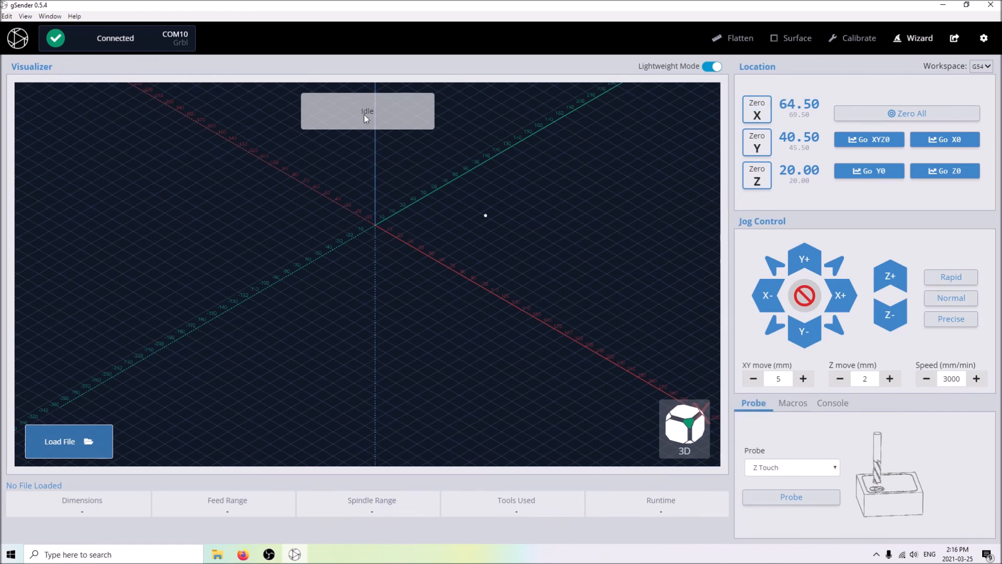
mouse_move(546, 193)
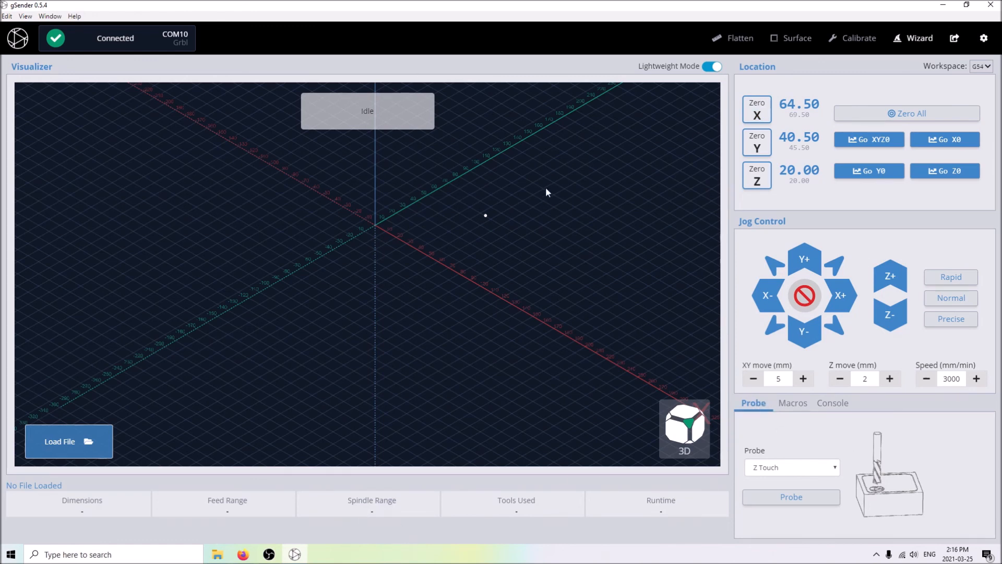
mouse_move(449, 255)
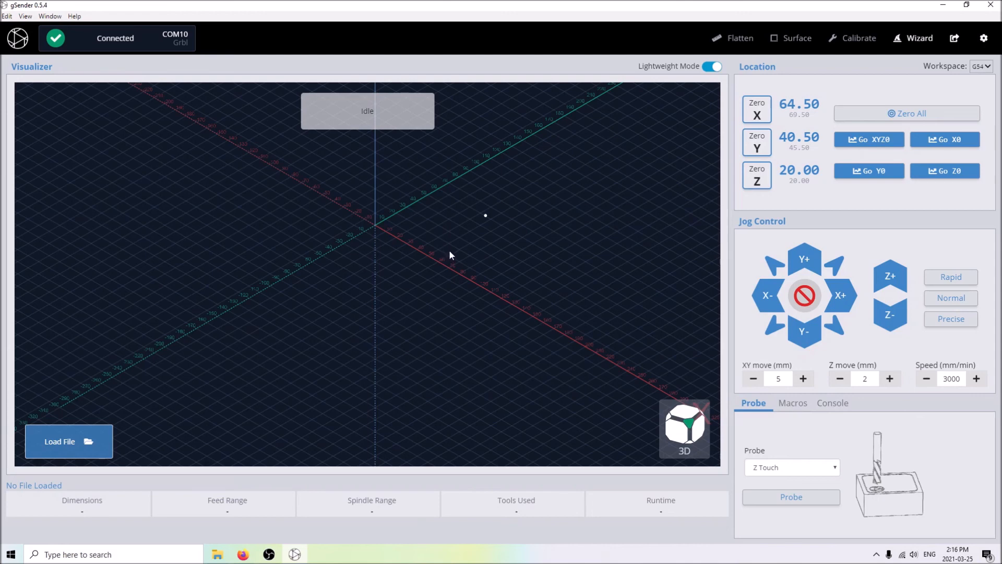
mouse_move(453, 265)
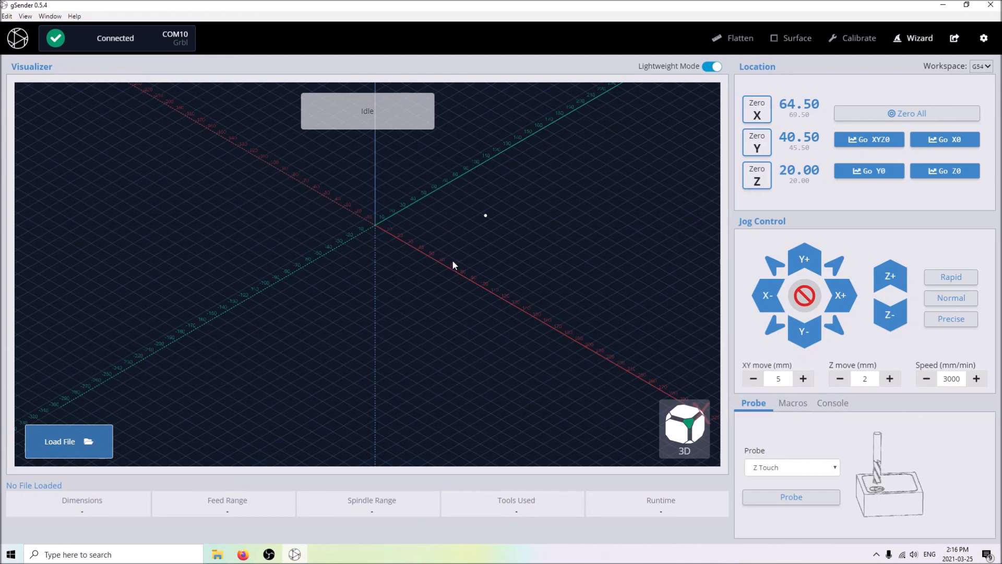
mouse_move(587, 216)
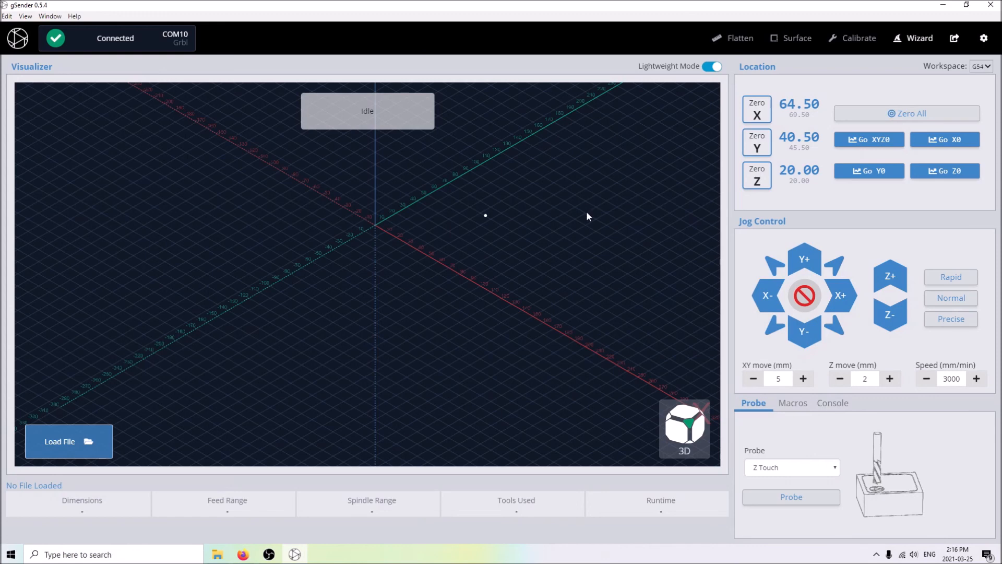
mouse_move(529, 219)
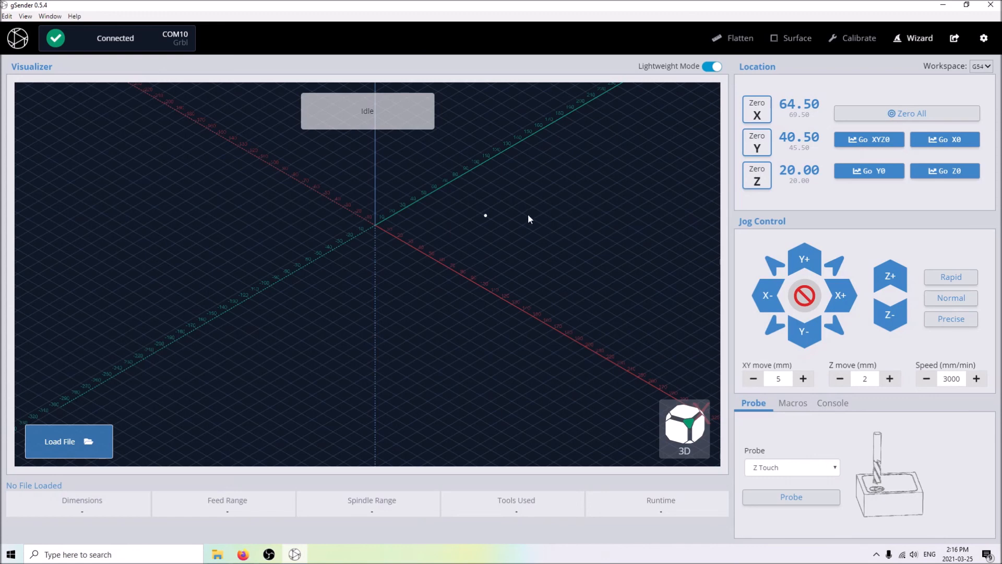
mouse_move(505, 230)
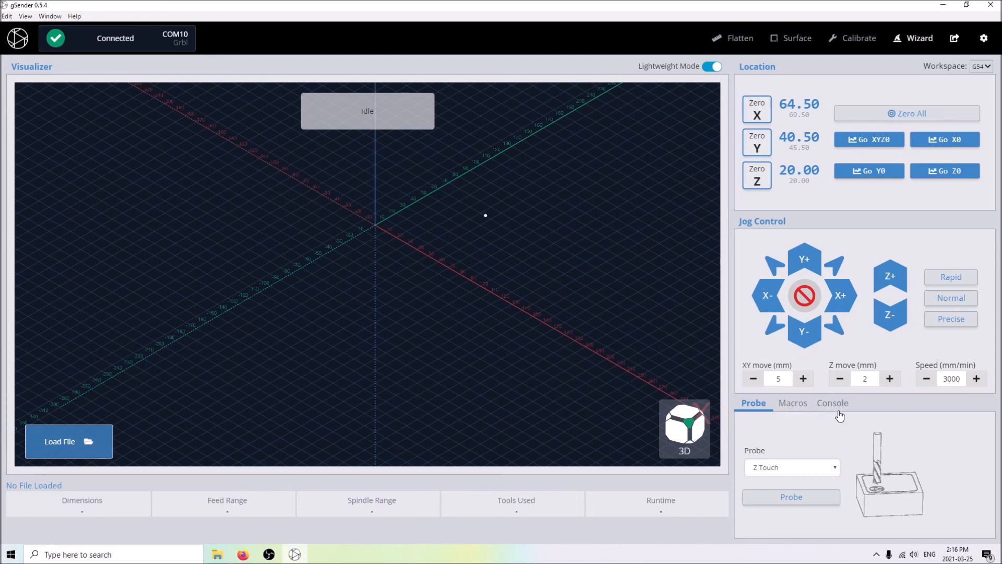
mouse_move(889, 268)
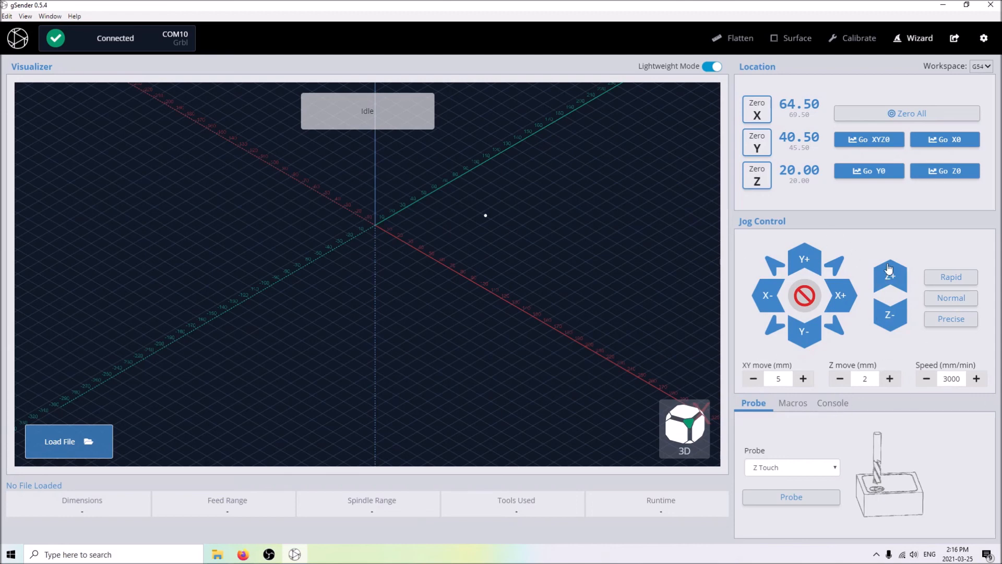